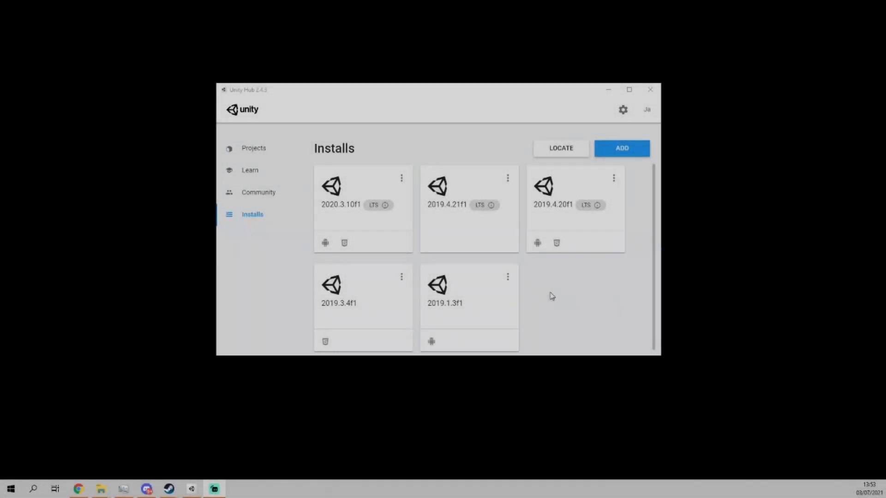
{"action": "mouse_move", "coordinate": [560, 292]}
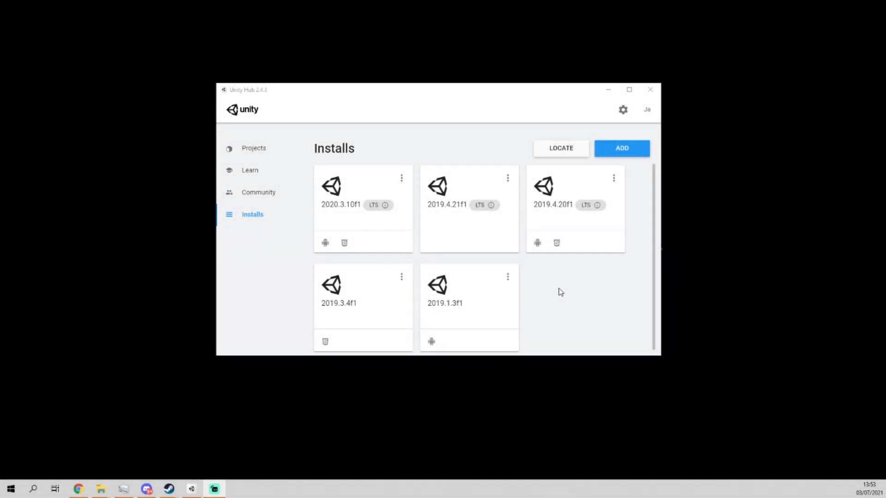
{"action": "mouse_move", "coordinate": [397, 222]}
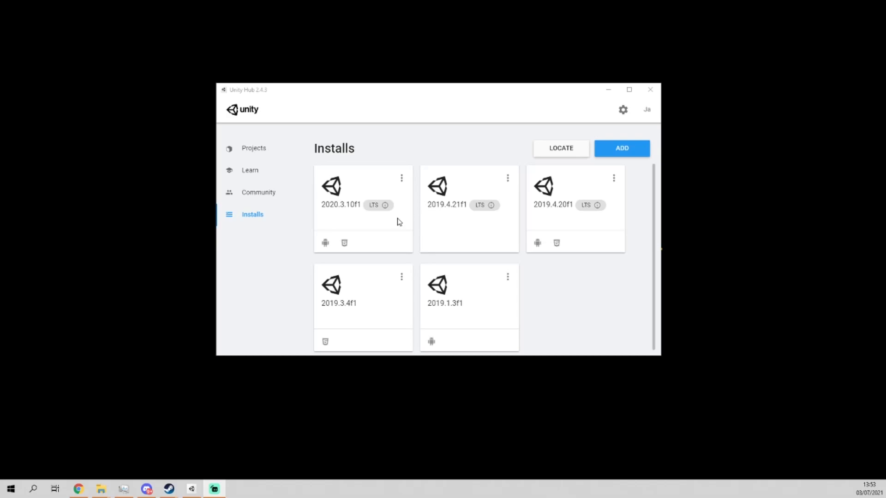
- Review the modules of the 2020.3.10f1 install, expanding Android Build Support
{"action": "left_click", "coordinate": [402, 178]}
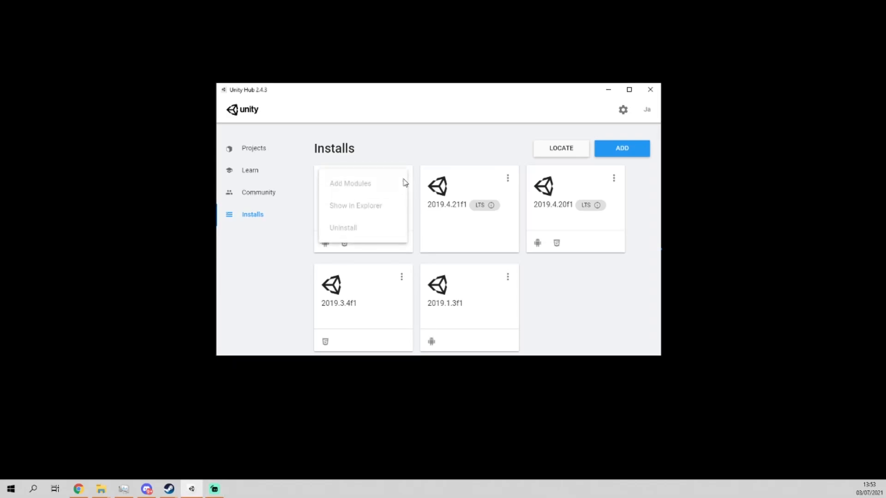
{"action": "left_click", "coordinate": [356, 161]}
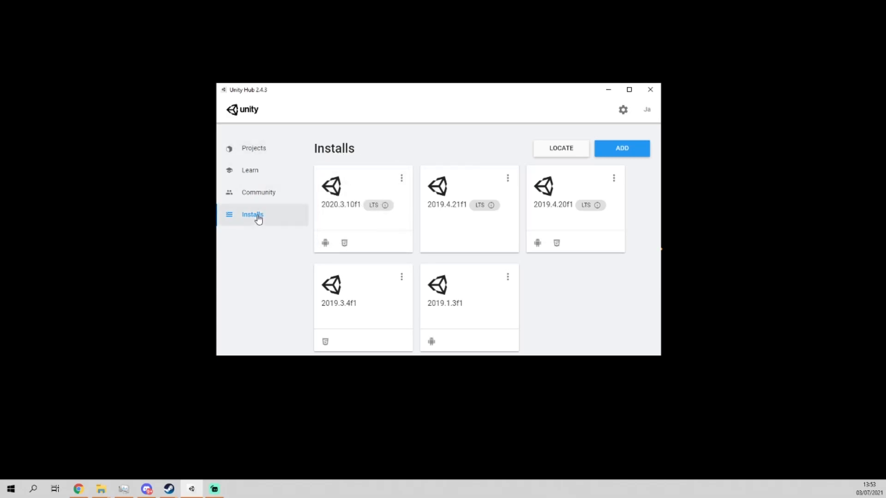
{"action": "left_click", "coordinate": [402, 178]}
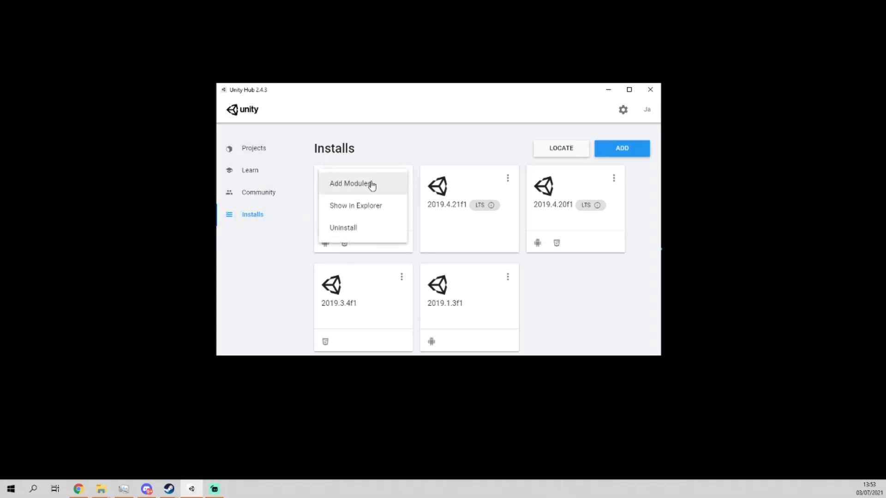
{"action": "left_click", "coordinate": [352, 183]}
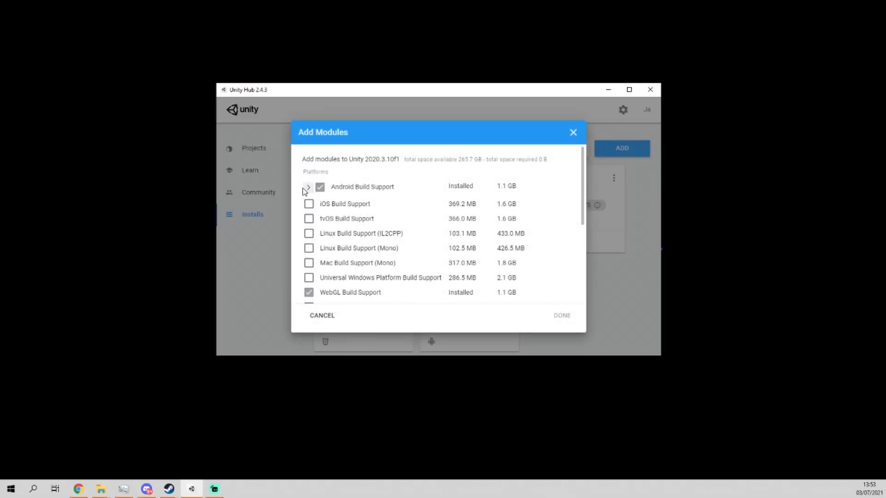
{"action": "left_click", "coordinate": [309, 187]}
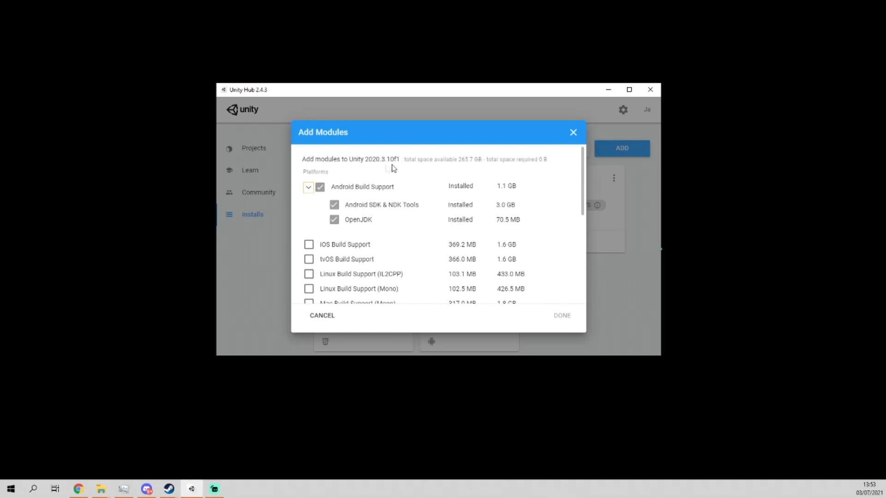
{"action": "mouse_move", "coordinate": [546, 303]}
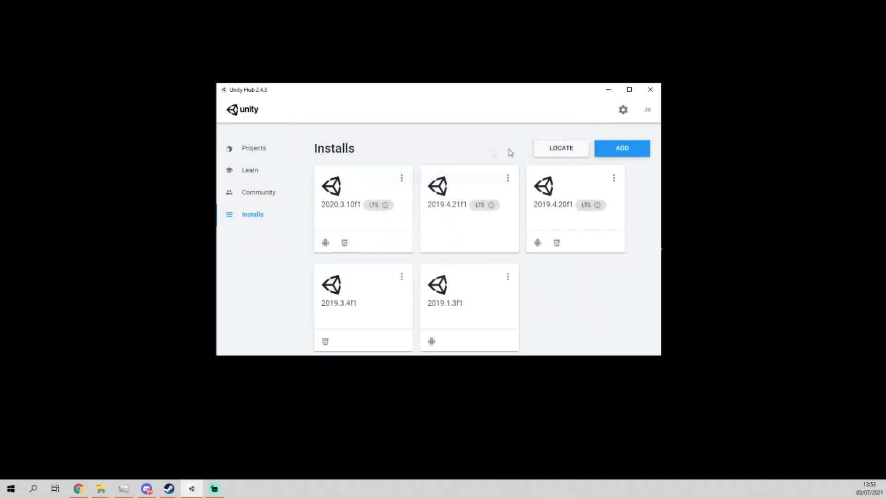
{"action": "mouse_move", "coordinate": [277, 151]}
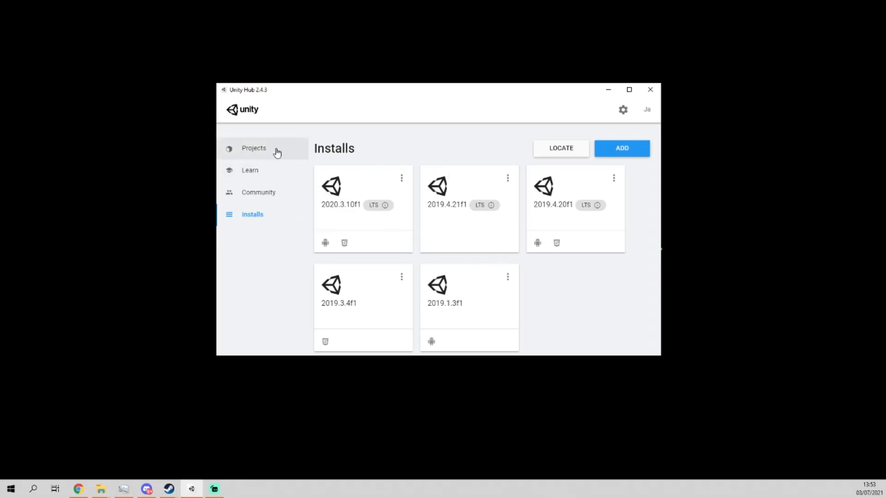
- Create a new 3D project named XRBasicSetup with Unity 2020.3.10f1
{"action": "left_click", "coordinate": [254, 148]}
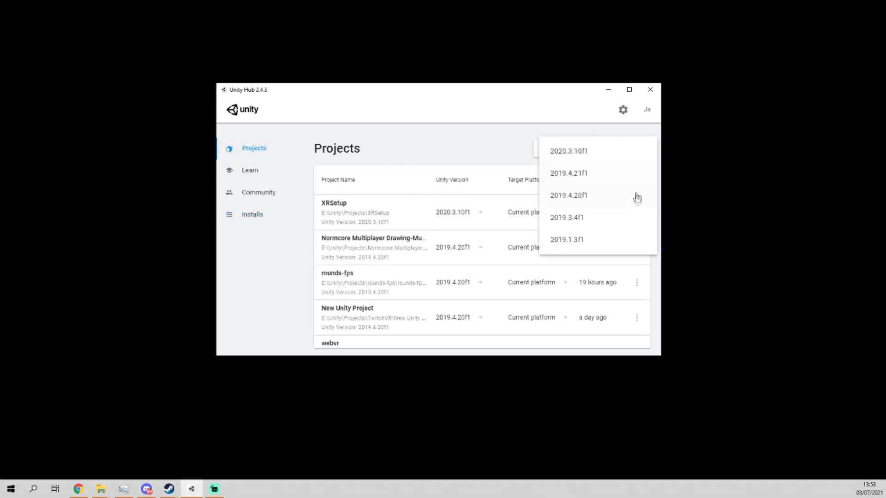
{"action": "left_click", "coordinate": [569, 151]}
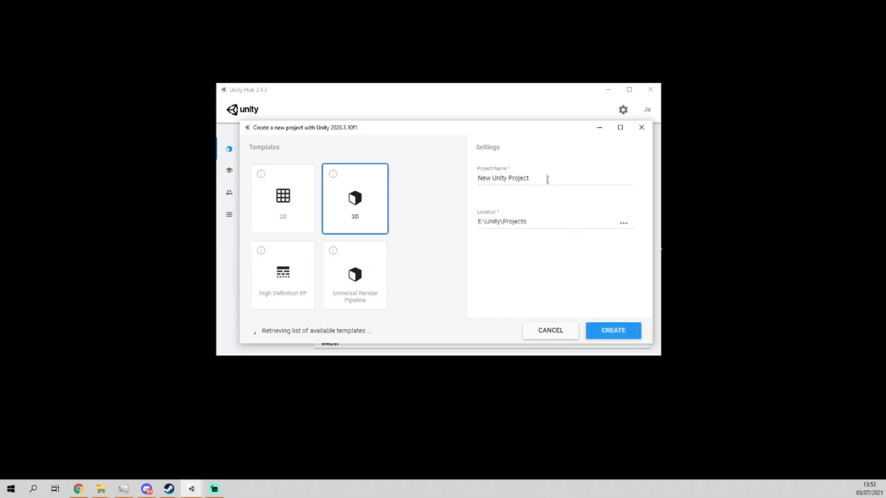
{"action": "triple_click", "coordinate": [502, 178]}
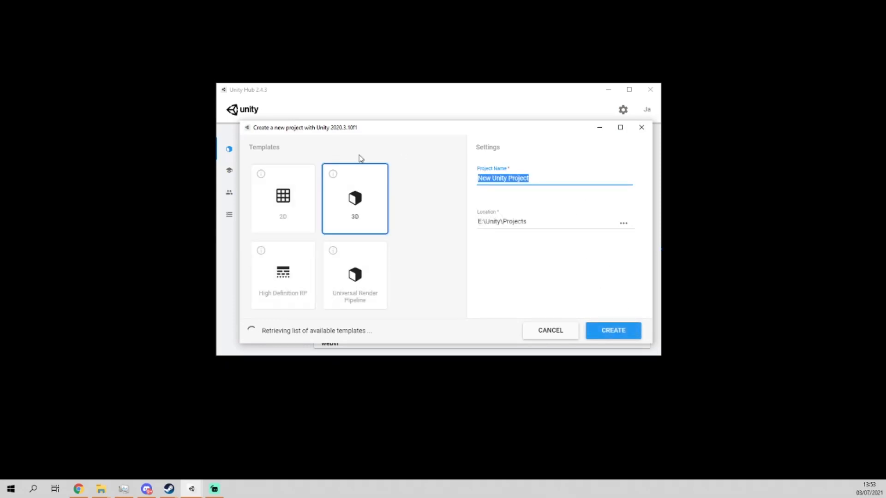
{"action": "type", "text": "XRS"}
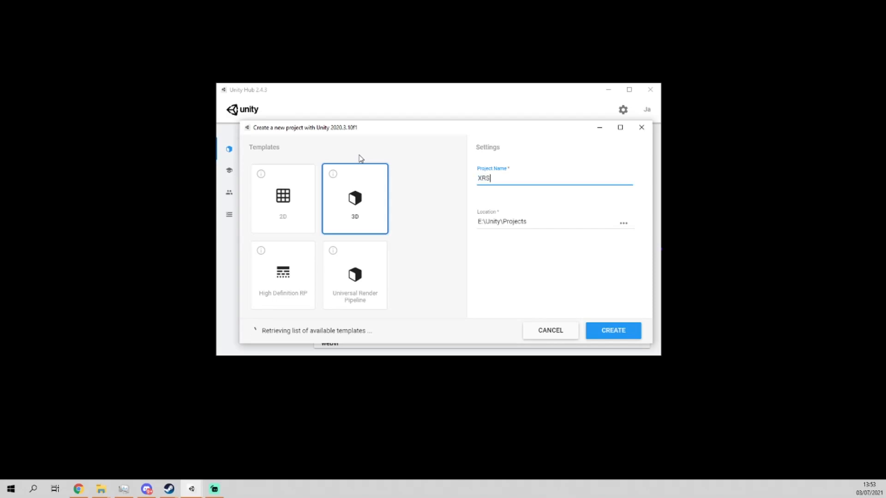
{"action": "type", "text": "etu"}
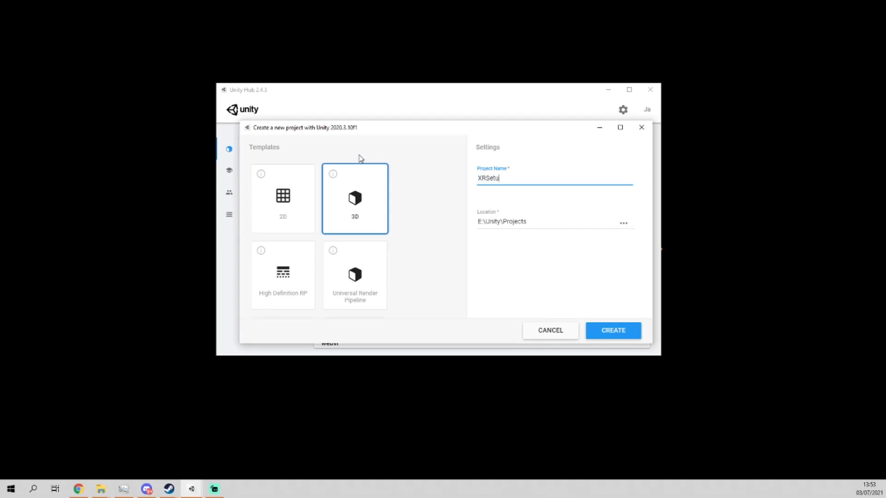
{"action": "type", "text": "p"}
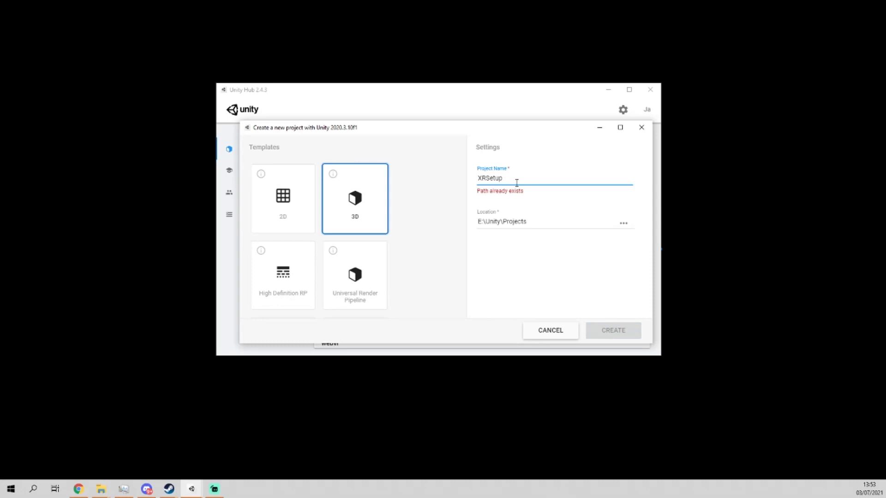
{"action": "type", "text": "Basi"}
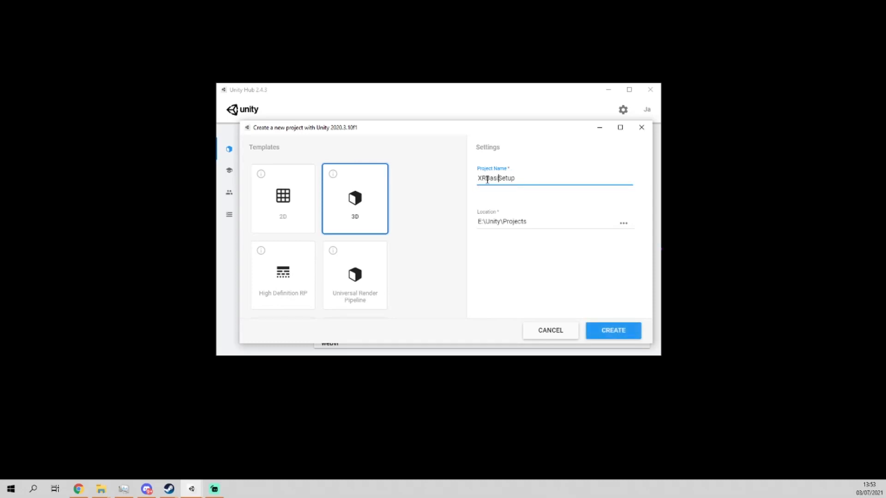
{"action": "left_click", "coordinate": [613, 331]}
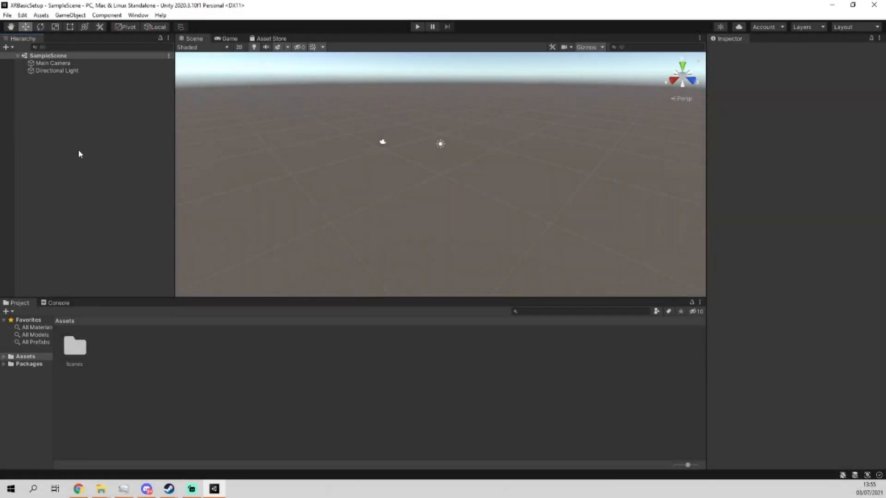
{"action": "mouse_move", "coordinate": [22, 16]}
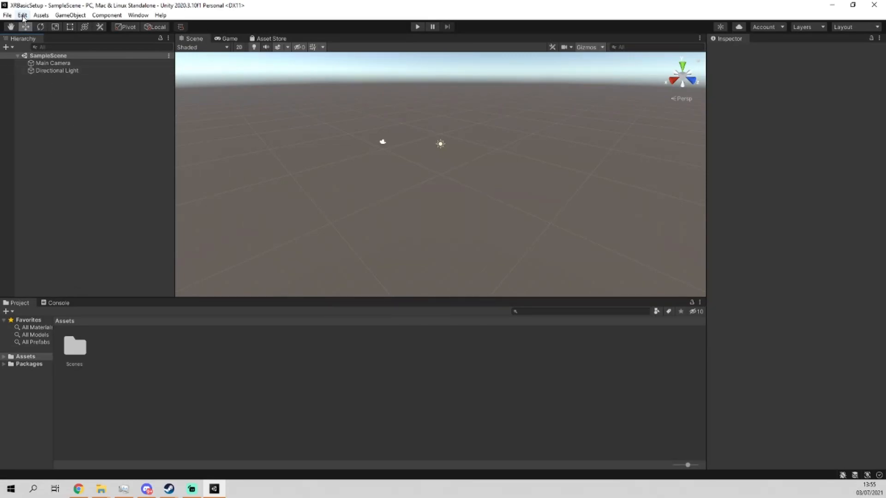
- Bring up Project Settings from the Edit menu
{"action": "left_click", "coordinate": [22, 15]}
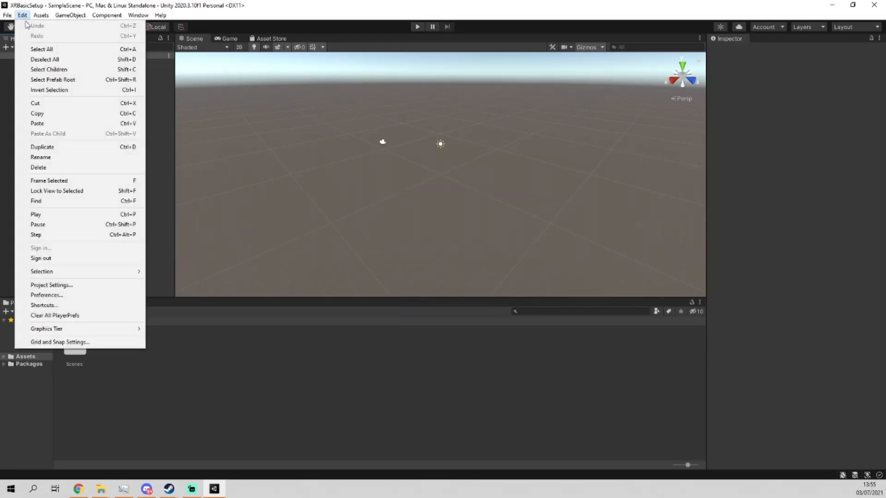
{"action": "left_click", "coordinate": [52, 285]}
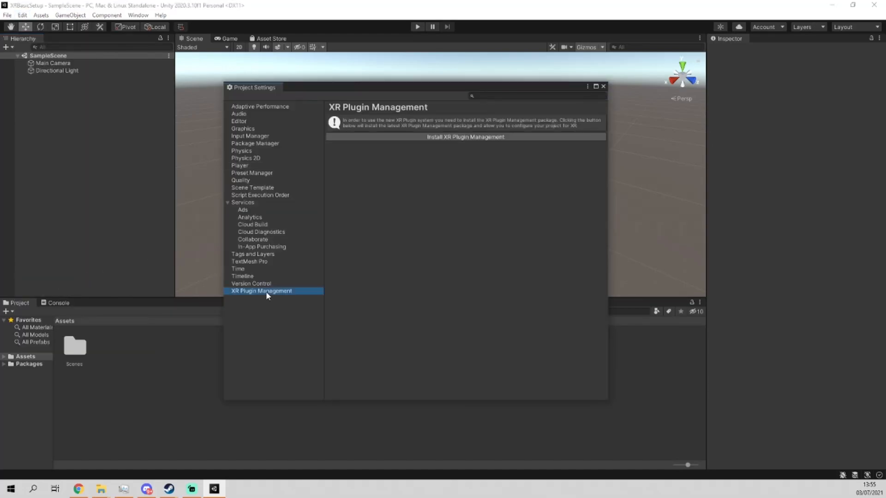
- Install XR Plugin Management and enable the Oculus provider for desktop and Android
{"action": "left_click", "coordinate": [464, 137]}
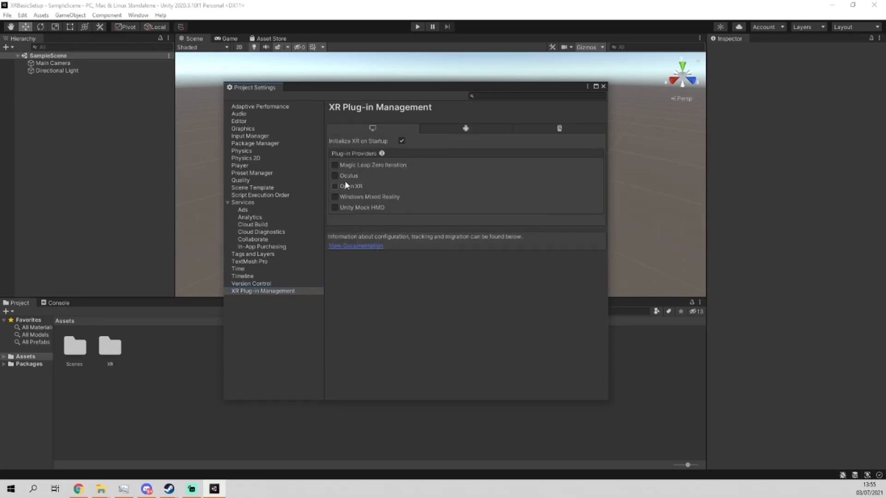
{"action": "left_click", "coordinate": [334, 175]}
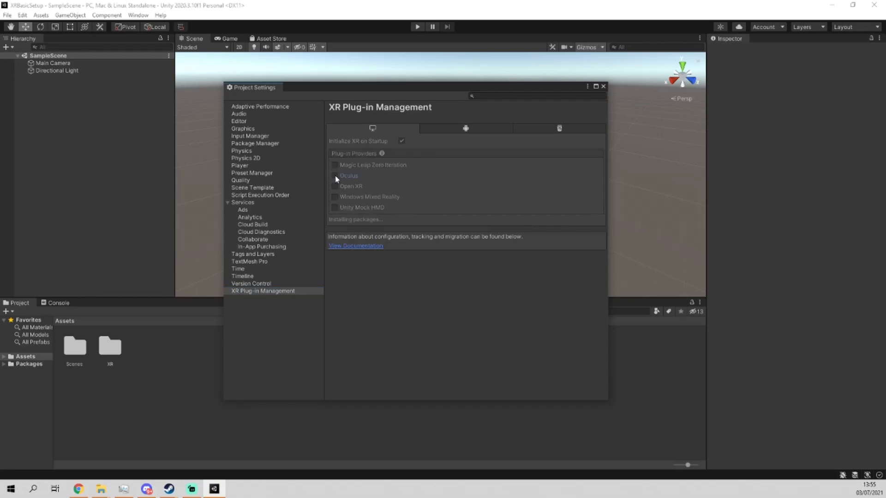
{"action": "left_click", "coordinate": [334, 176]}
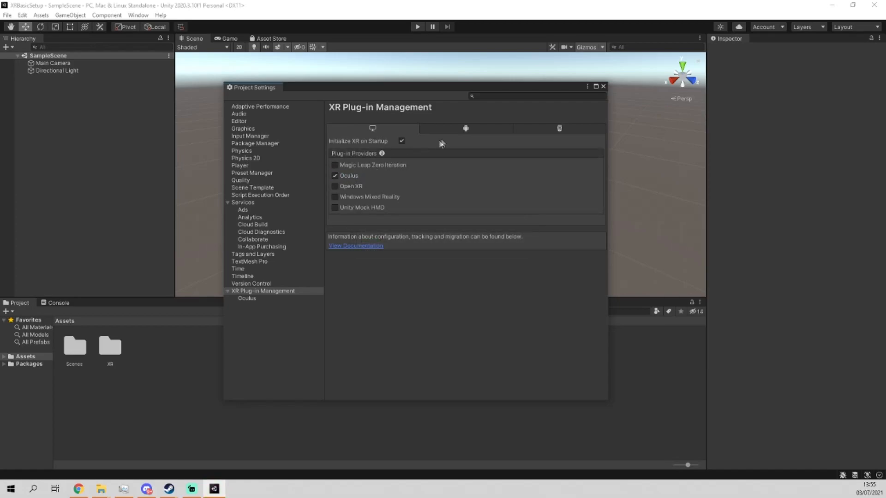
{"action": "left_click", "coordinate": [465, 128]}
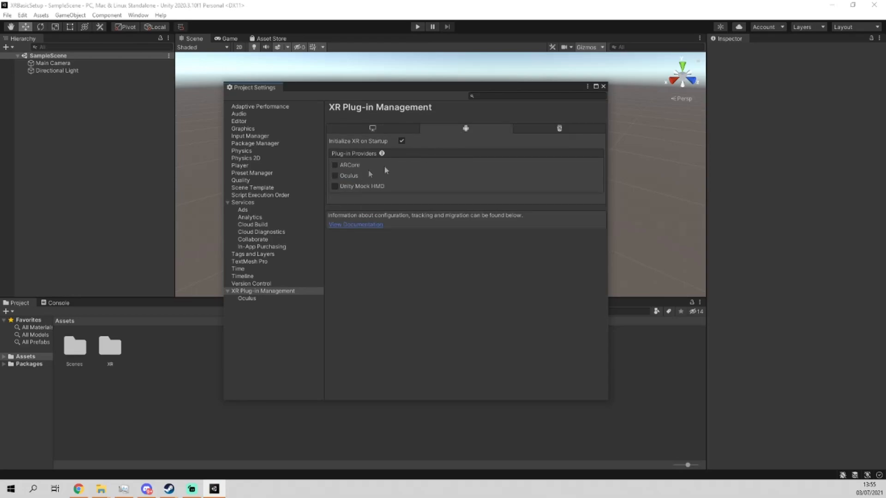
{"action": "left_click", "coordinate": [334, 175]}
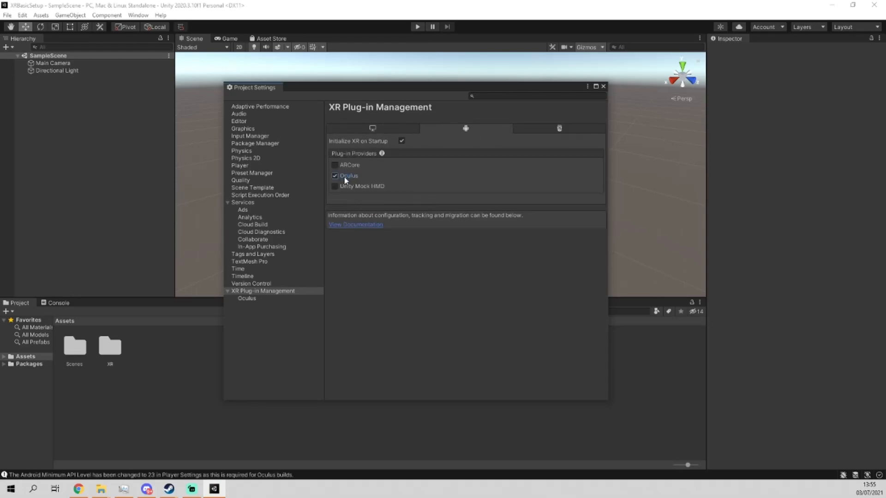
{"action": "mouse_move", "coordinate": [351, 185]}
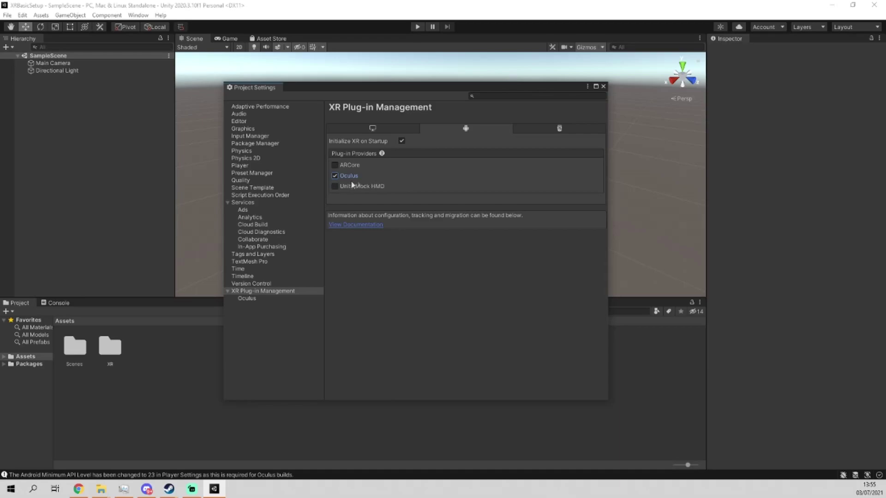
- Enable preview packages in Package Manager settings and acknowledge the warning
{"action": "left_click", "coordinate": [255, 143]}
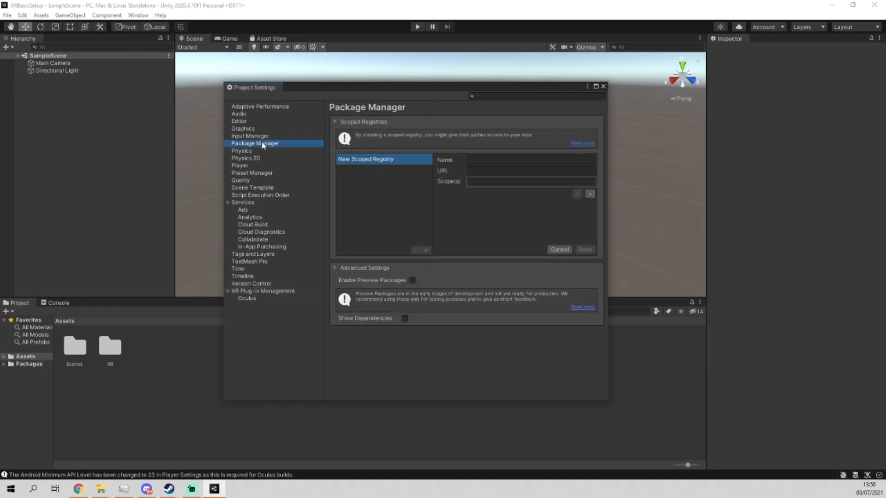
{"action": "left_click", "coordinate": [413, 280]}
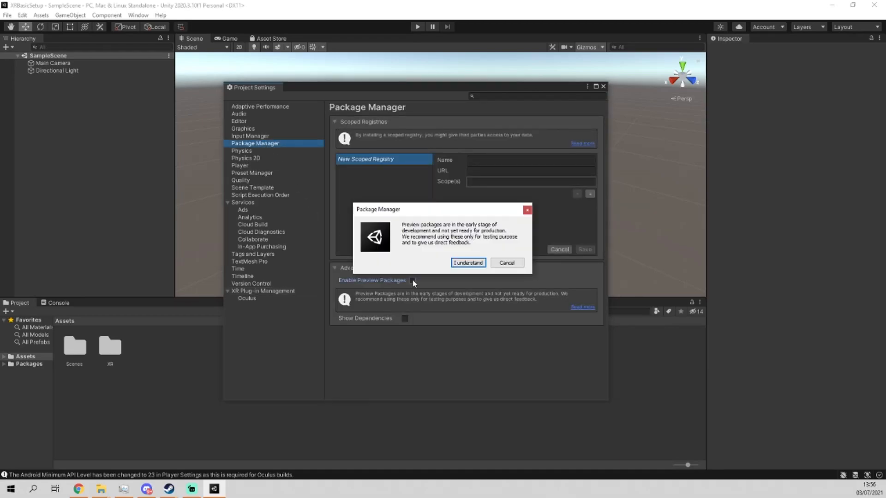
{"action": "left_click", "coordinate": [468, 263]}
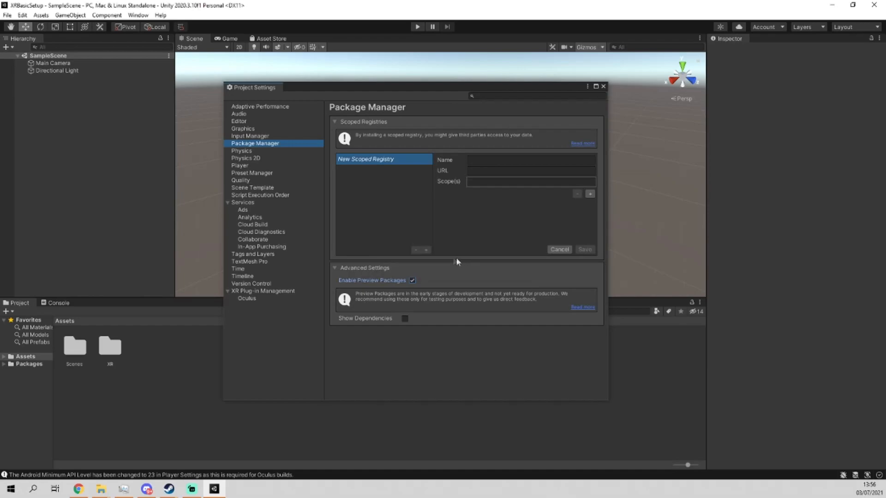
{"action": "mouse_move", "coordinate": [255, 165]}
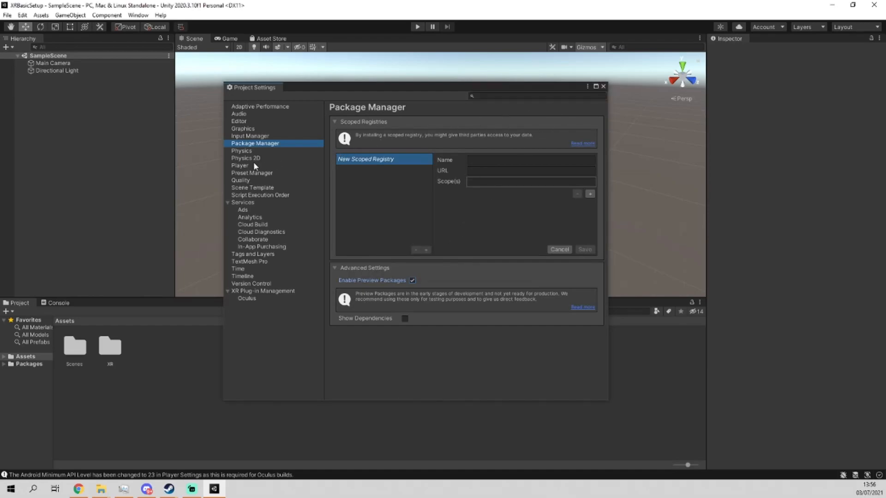
{"action": "mouse_move", "coordinate": [615, 96]}
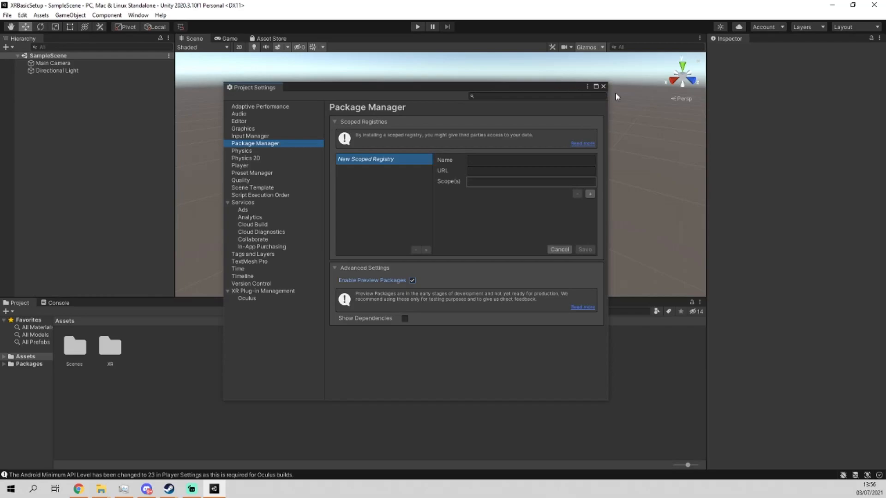
- Install the XR Interaction Toolkit from the Unity Registry after searching 'xr inter'
{"action": "left_click", "coordinate": [602, 87]}
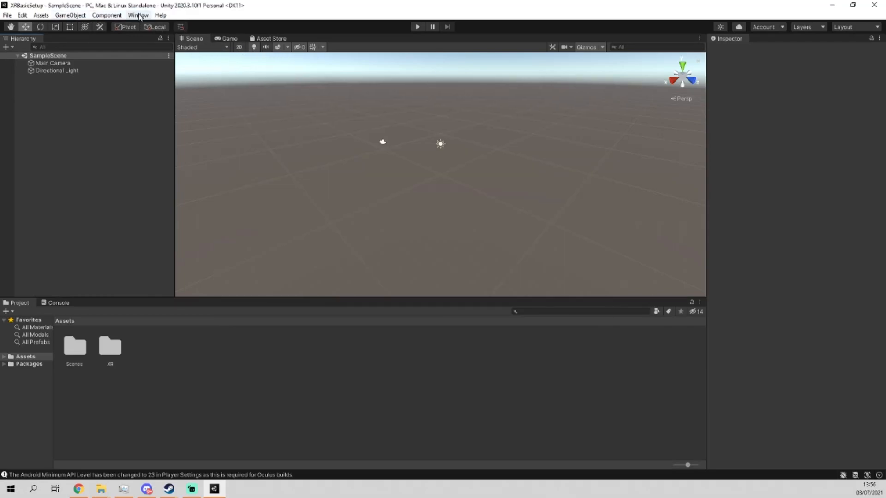
{"action": "left_click", "coordinate": [138, 14]}
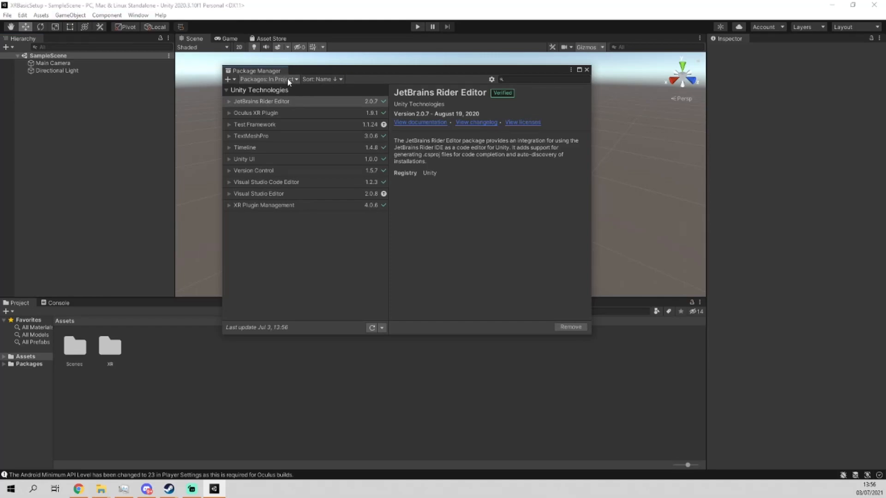
{"action": "left_click", "coordinate": [269, 79]}
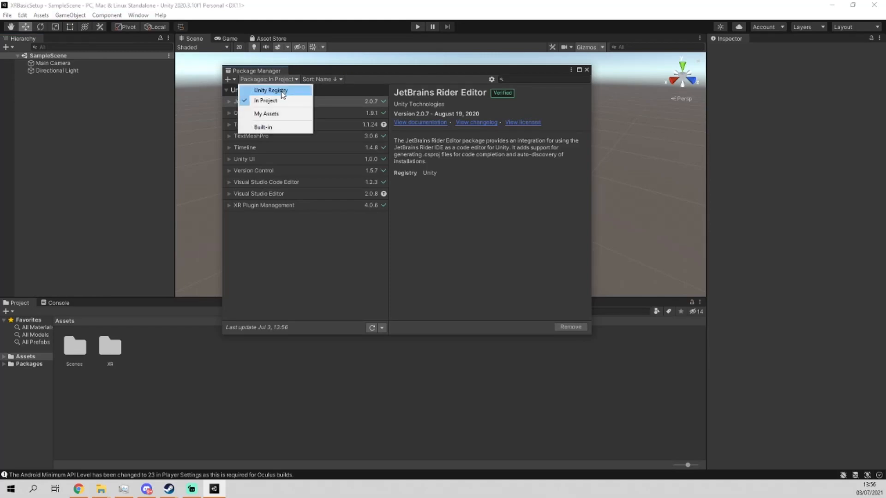
{"action": "left_click", "coordinate": [270, 90]}
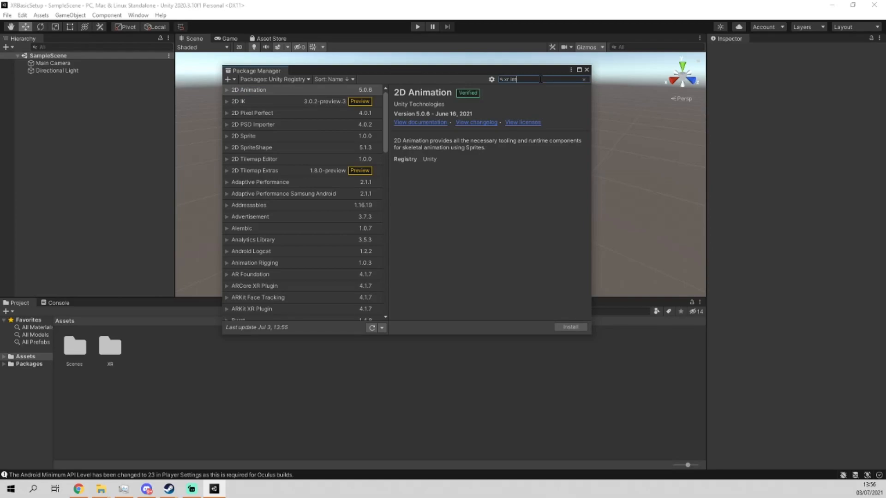
{"action": "type", "text": "xr inter"}
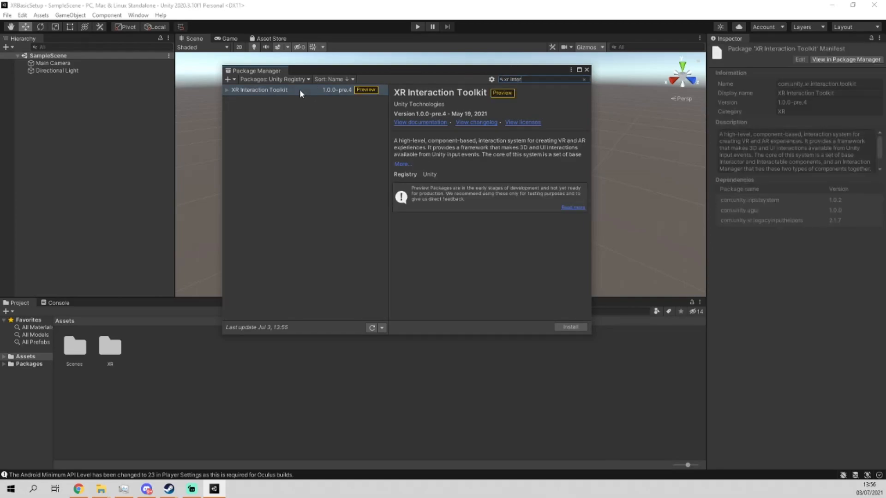
{"action": "left_click", "coordinate": [569, 327]}
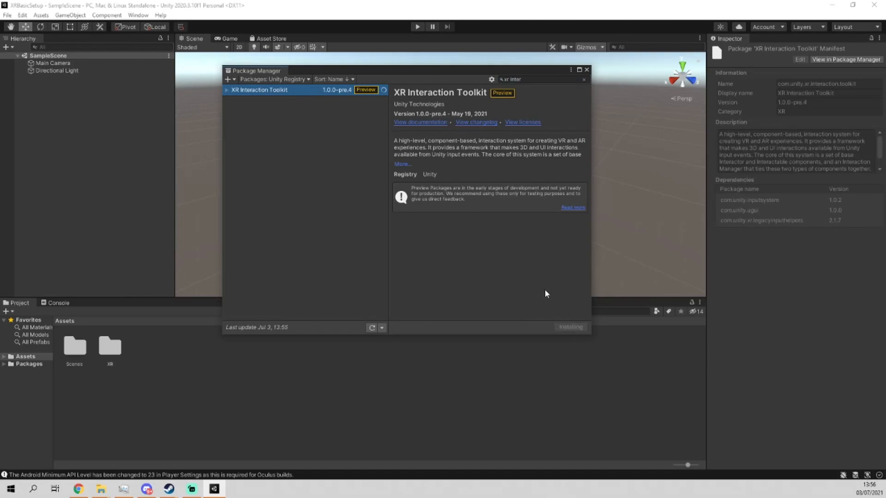
{"action": "left_click", "coordinate": [569, 326]}
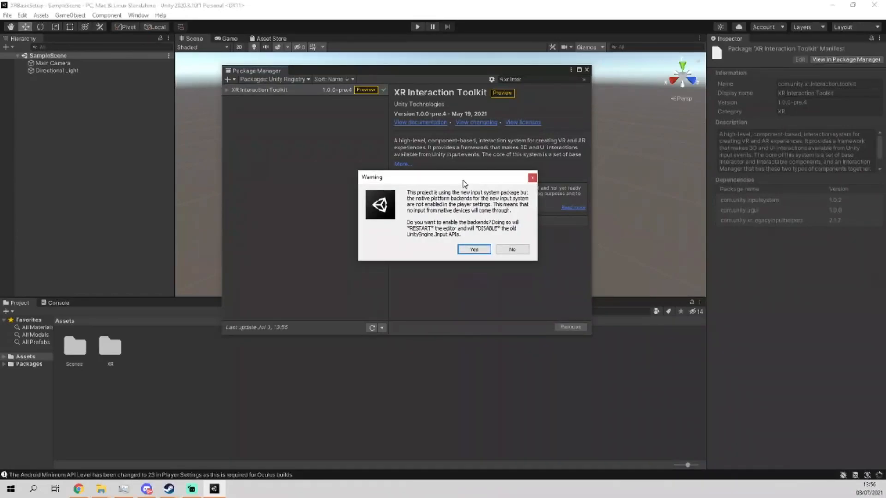
{"action": "mouse_move", "coordinate": [496, 191]}
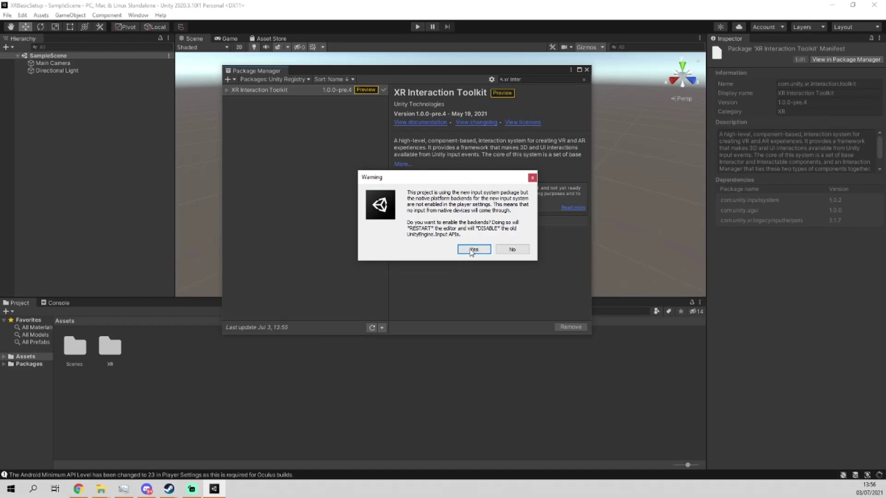
- Accept the new input system backends restart and dismiss the preview-packages notice
{"action": "left_click", "coordinate": [473, 249]}
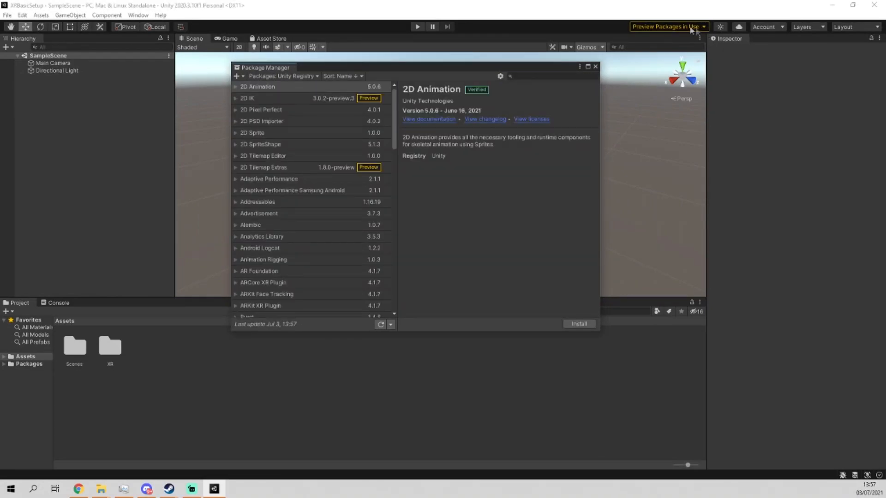
{"action": "left_click", "coordinate": [667, 27]}
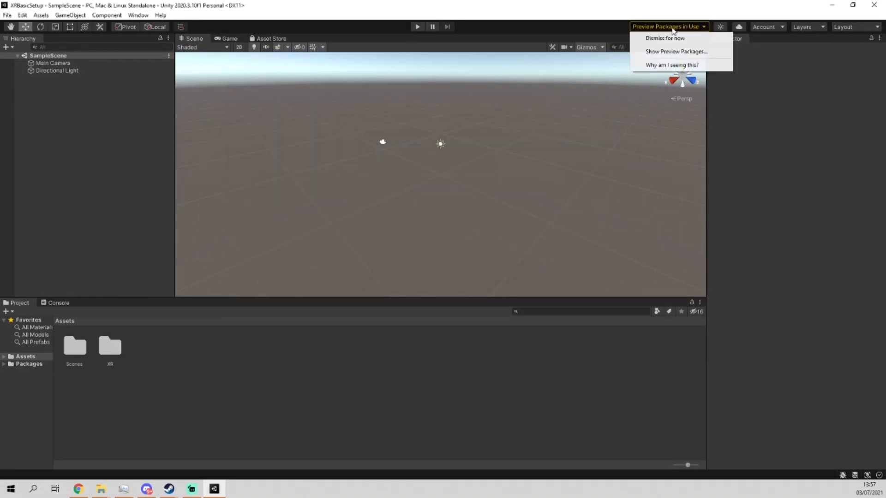
{"action": "left_click", "coordinate": [665, 38]}
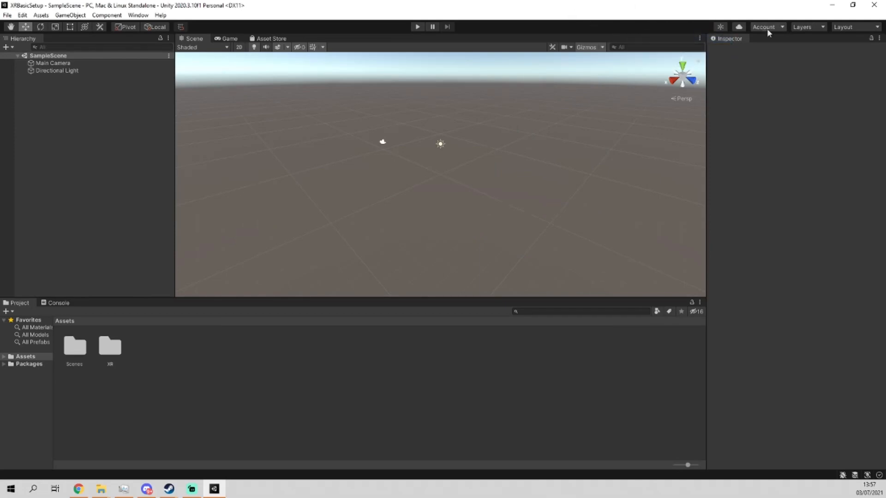
{"action": "mouse_move", "coordinate": [173, 113]}
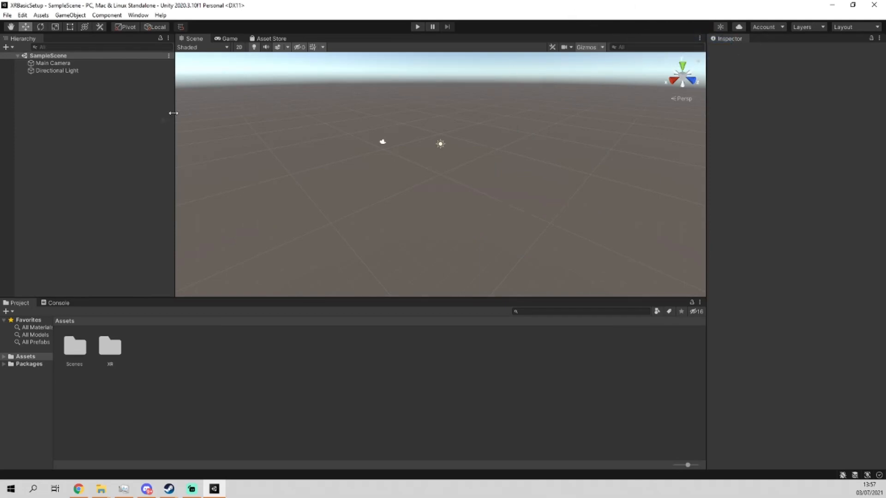
- Add a device-based XR Rig to the scene from the Hierarchy's XR menu
{"action": "right_click", "coordinate": [71, 91]}
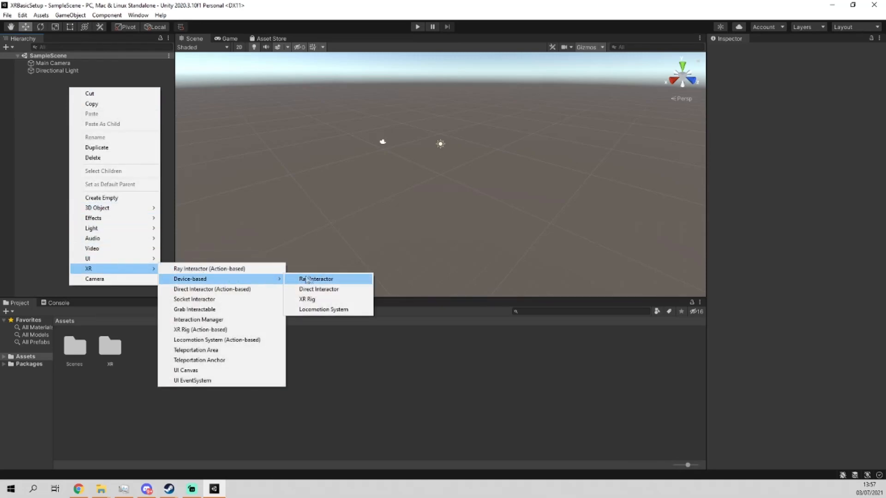
{"action": "mouse_move", "coordinate": [306, 299]}
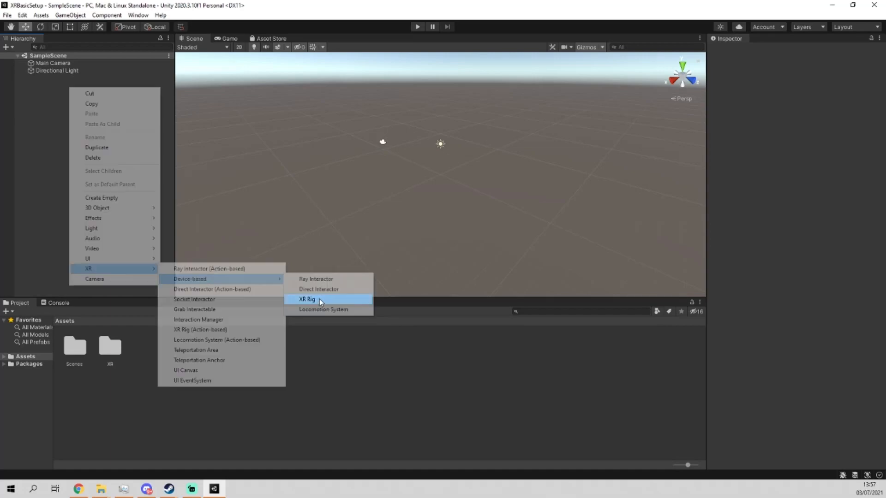
{"action": "left_click", "coordinate": [307, 299]}
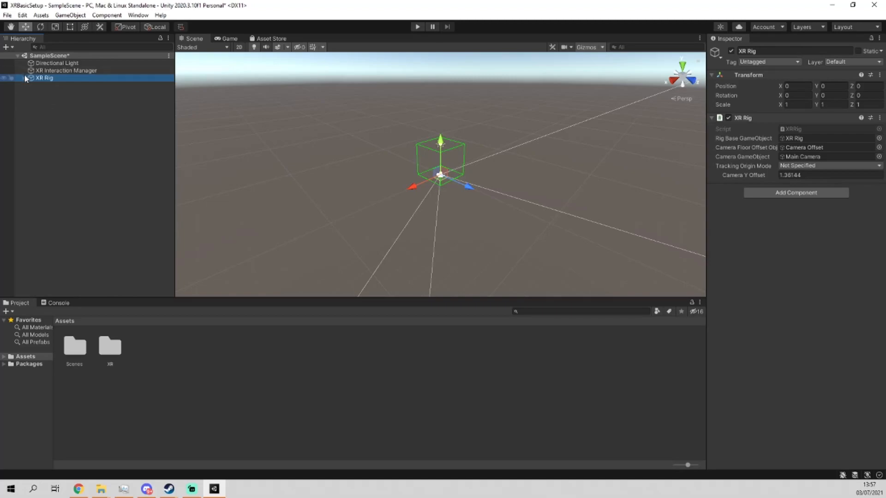
- Give LeftHand Controller a Tracked Pose Driver set to Generic XR Controller, Left Controller pose
{"action": "left_click", "coordinate": [25, 78]}
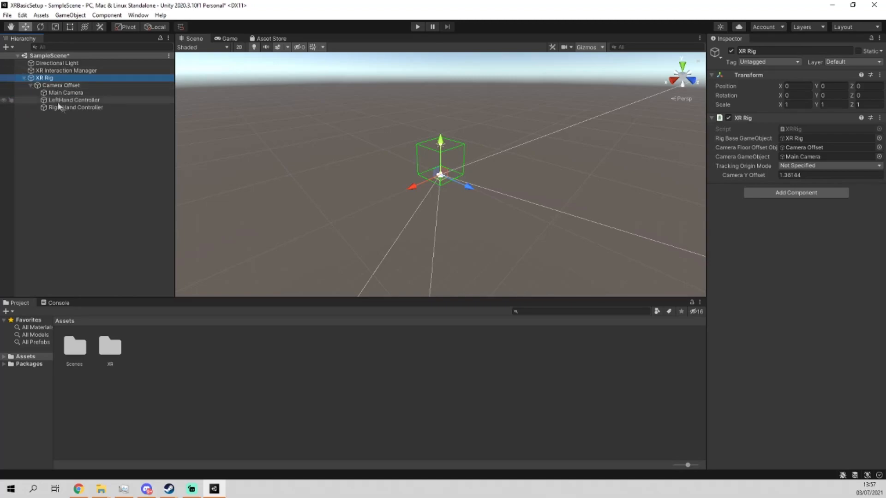
{"action": "left_click", "coordinate": [74, 100]}
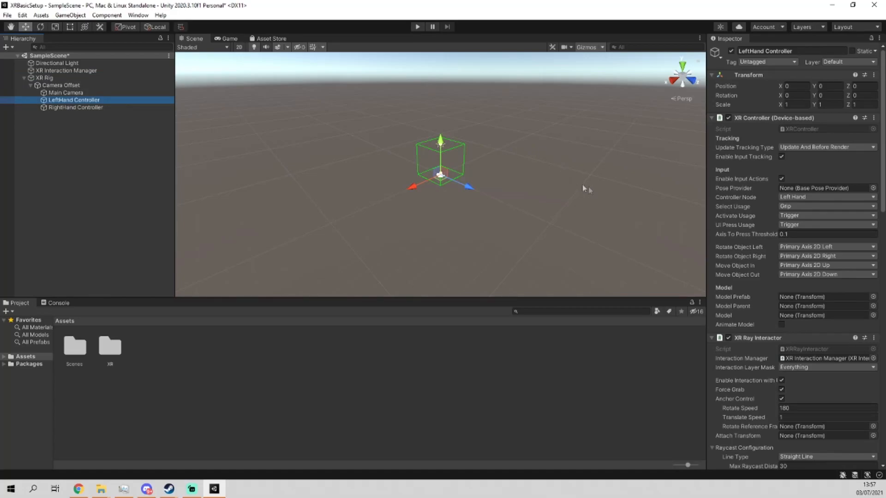
{"action": "scroll", "scroll_direction": "down", "scroll_amount": 3}
{"action": "type", "text": "tracked po"}
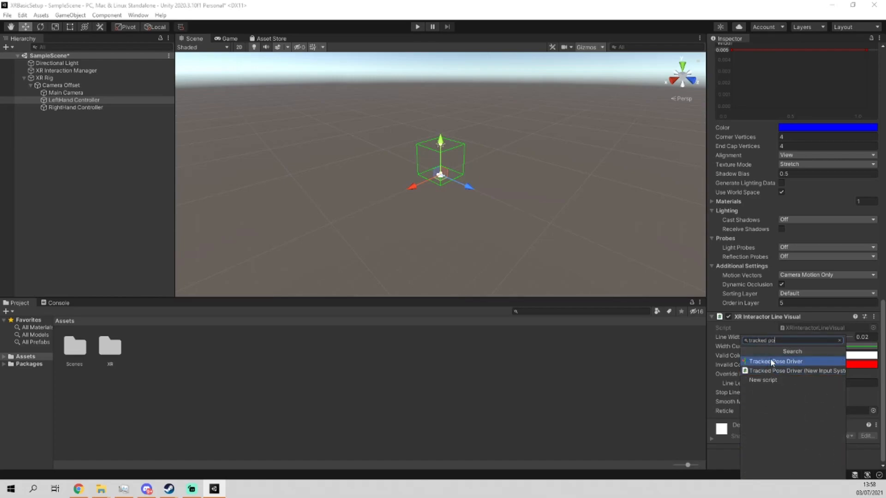
{"action": "left_click", "coordinate": [777, 361]}
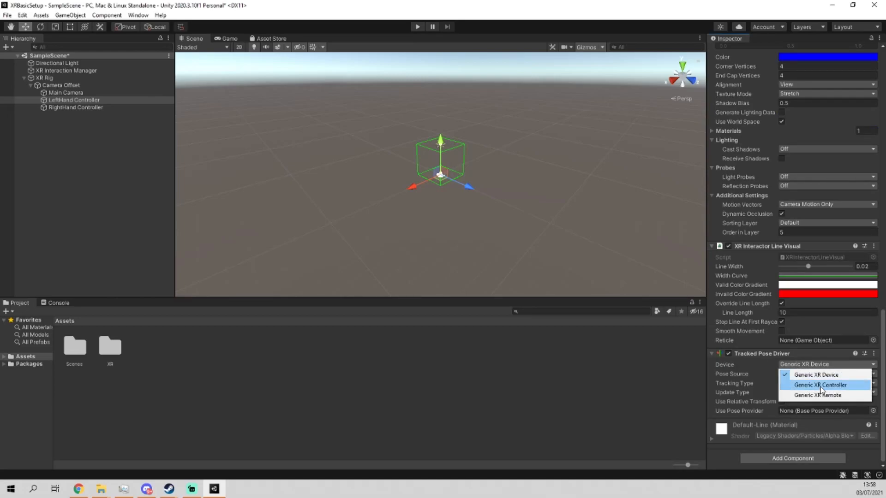
{"action": "left_click", "coordinate": [818, 385]}
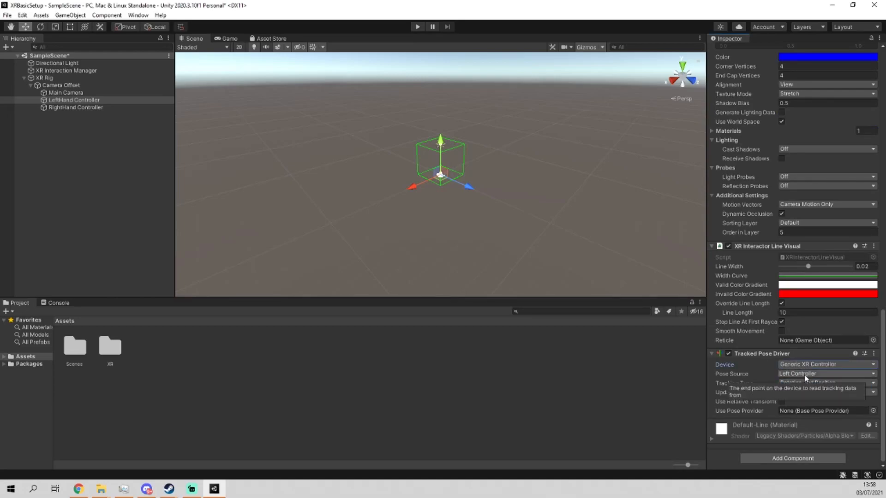
{"action": "left_click", "coordinate": [74, 107]}
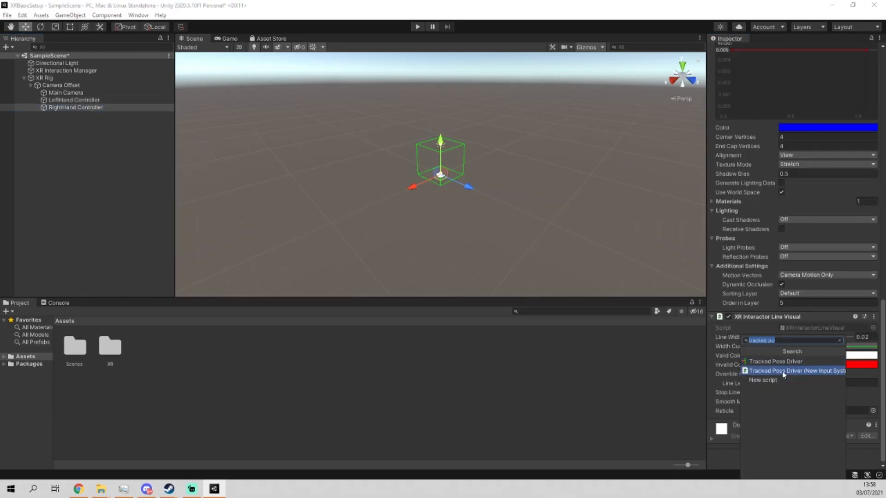
- Give RightHand Controller a Tracked Pose Driver set to Generic XR Controller
{"action": "left_click", "coordinate": [796, 371]}
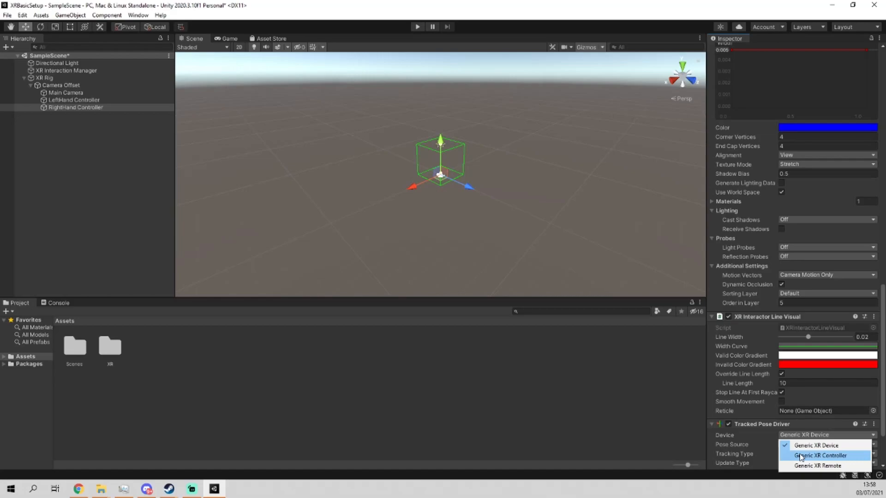
{"action": "left_click", "coordinate": [819, 455]}
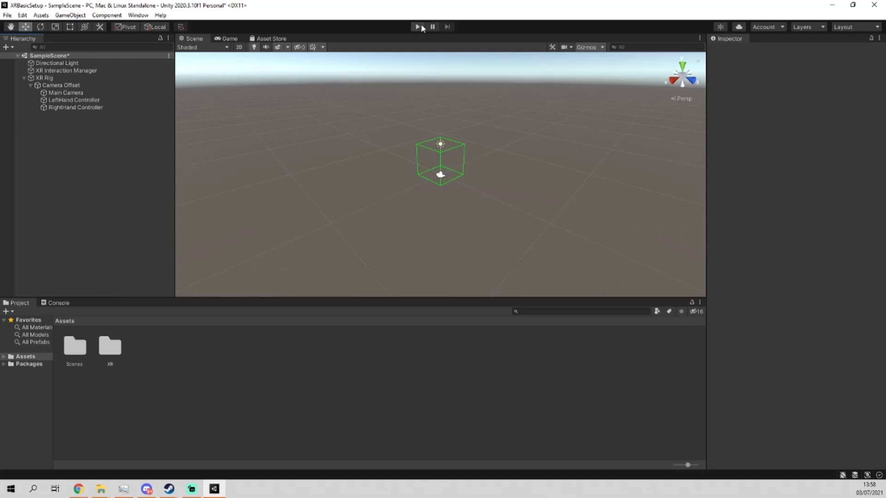
{"action": "mouse_move", "coordinate": [417, 27]}
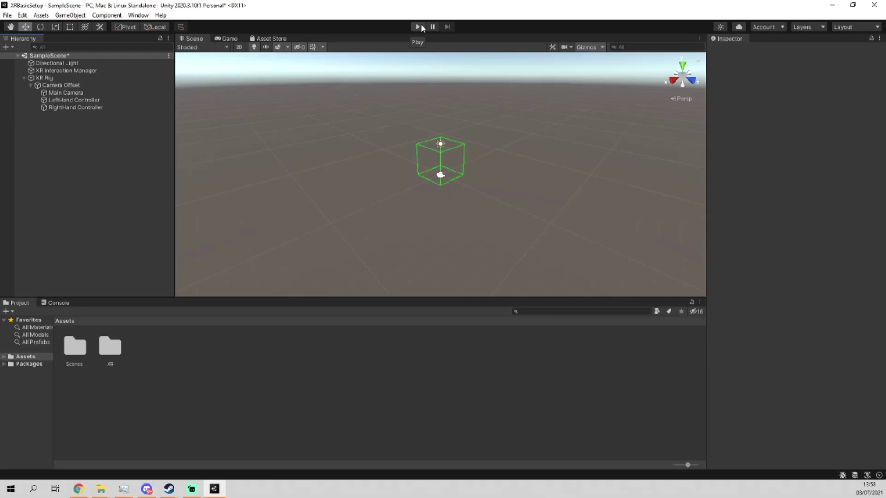
{"action": "mouse_move", "coordinate": [95, 100]}
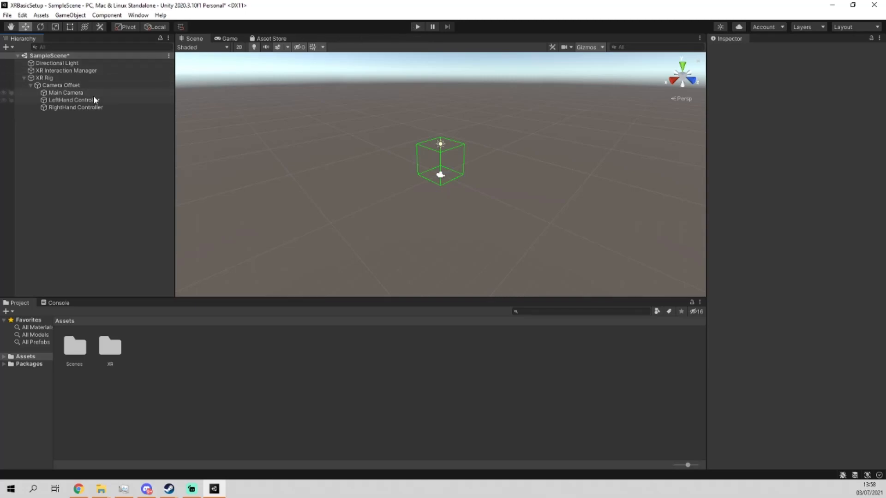
- Review the LeftHand Controller's XR Controller and Ray Interactor, then switch to the browser
{"action": "left_click", "coordinate": [74, 100]}
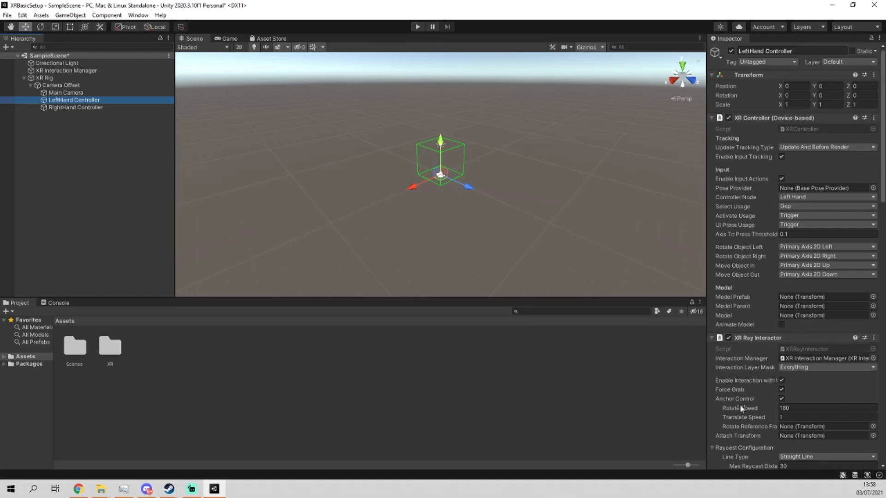
{"action": "scroll", "scroll_direction": "down", "scroll_amount": 3}
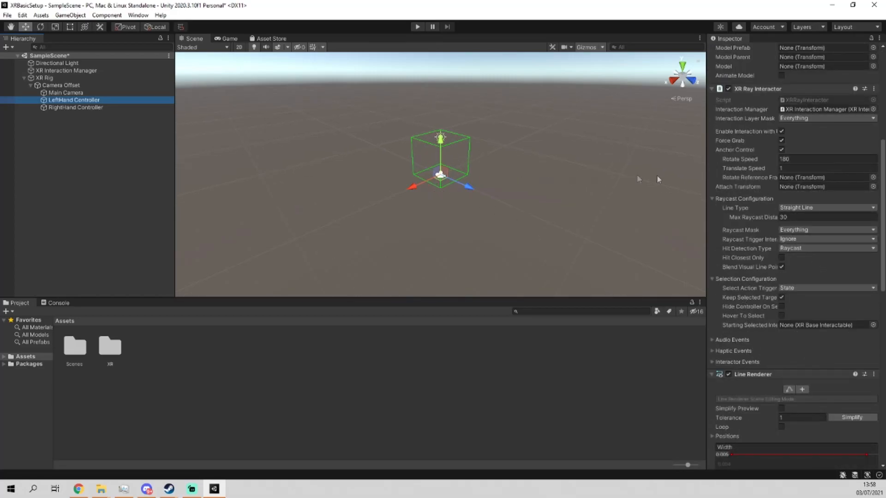
{"action": "scroll", "scroll_direction": "up", "scroll_amount": 3}
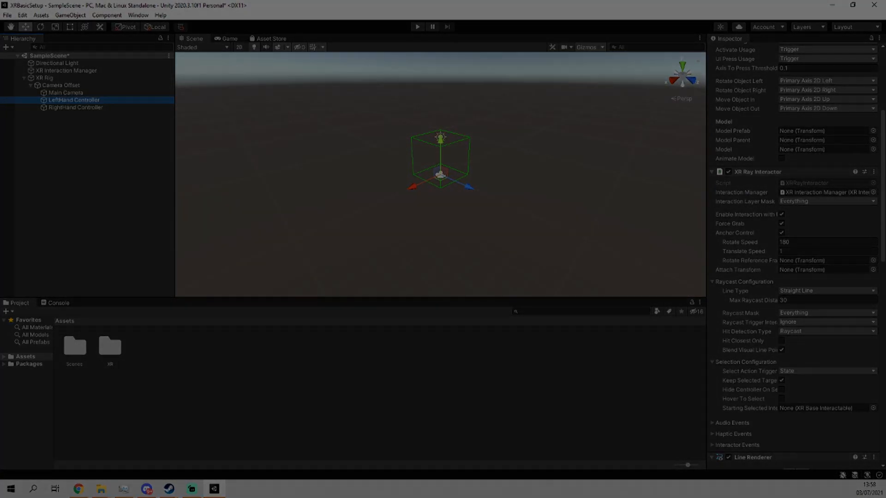
{"action": "left_click", "coordinate": [79, 489]}
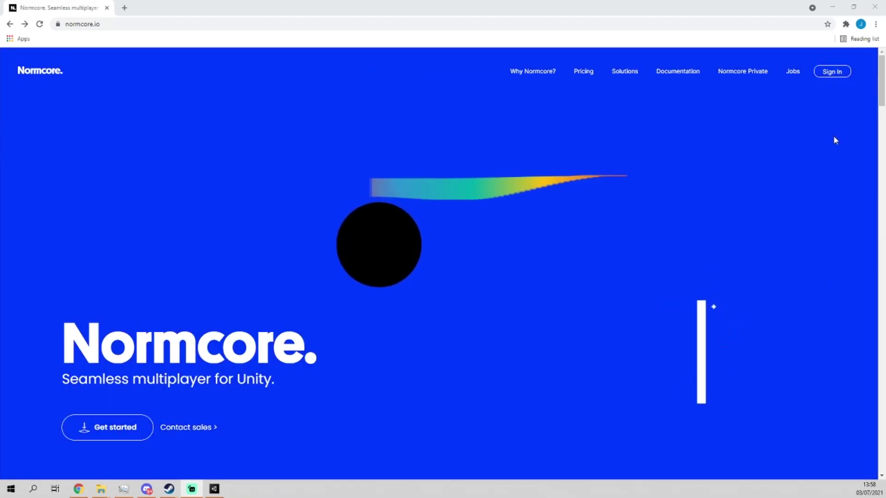
{"action": "mouse_move", "coordinate": [463, 143]}
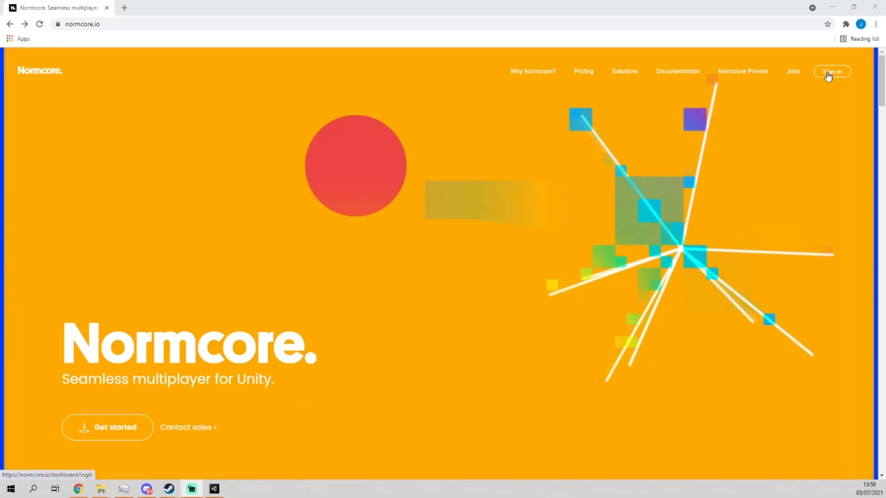
- Sign in on normcore.io to reach the Welcome to Normcore dashboard
{"action": "left_click", "coordinate": [831, 71]}
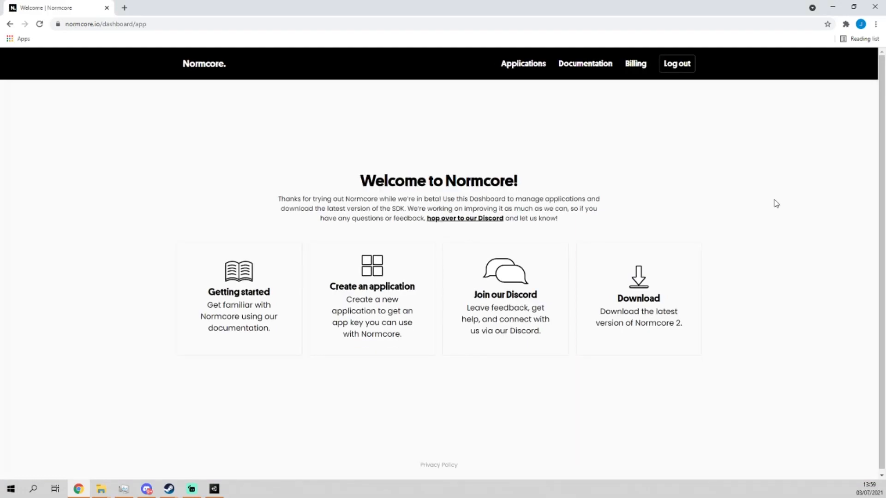
{"action": "mouse_move", "coordinate": [639, 298]}
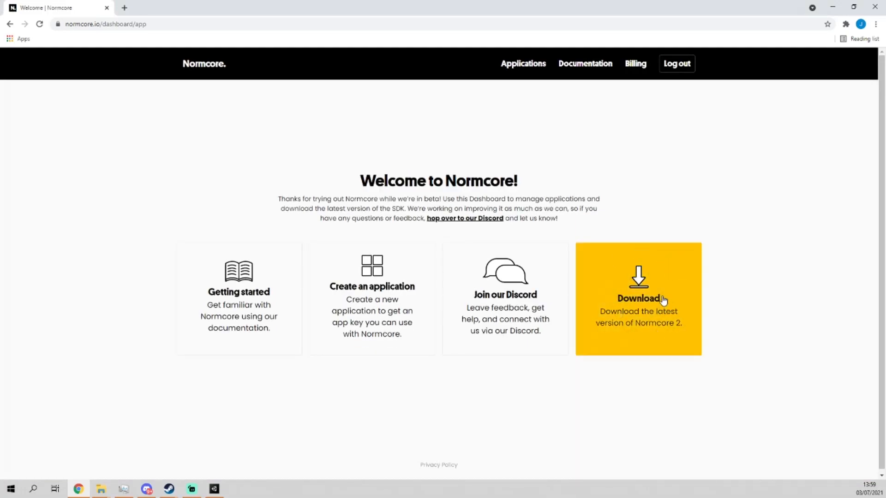
- Download the latest Normcore unitypackage from the dashboard and show it in its download folder
{"action": "left_click", "coordinate": [638, 298]}
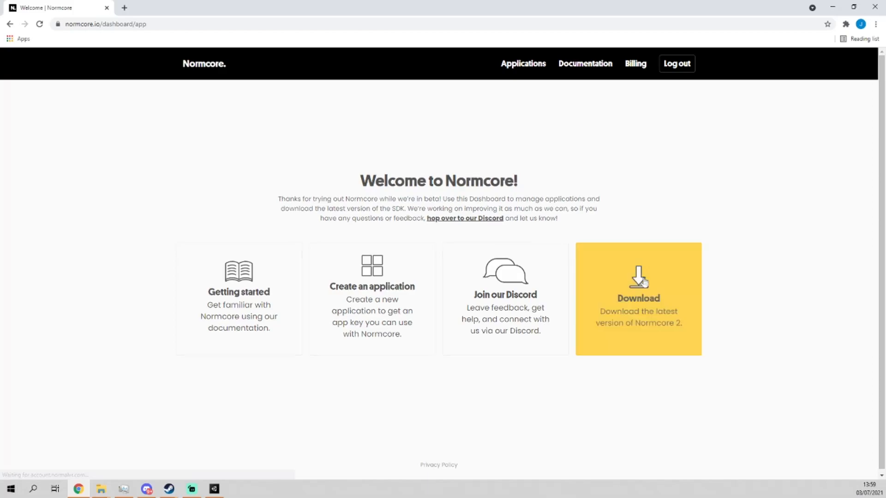
{"action": "left_click", "coordinate": [637, 298]}
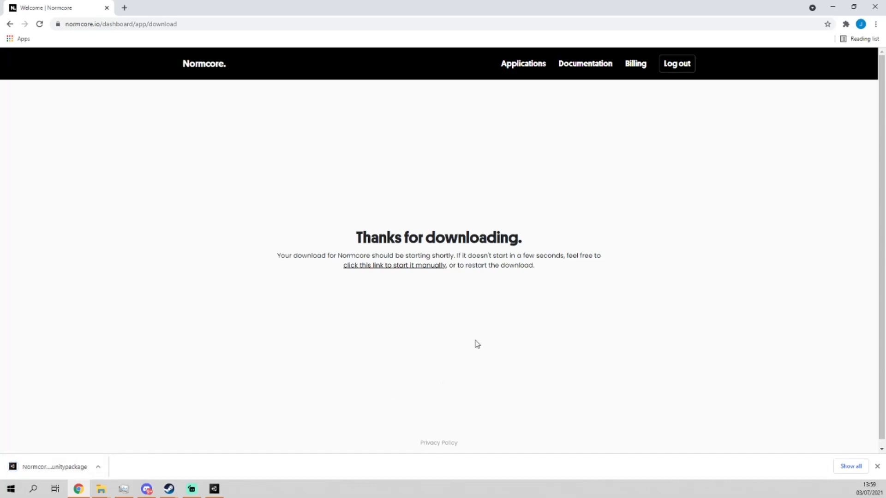
{"action": "mouse_move", "coordinate": [627, 41]}
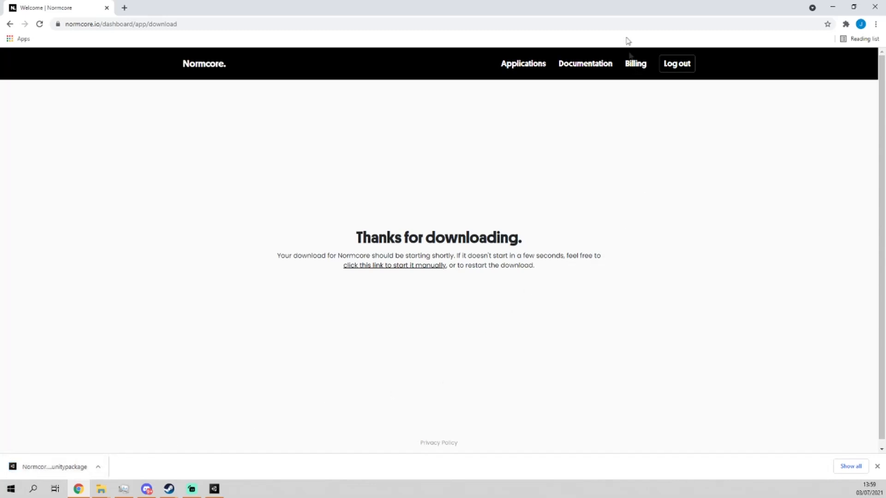
{"action": "mouse_move", "coordinate": [522, 71]}
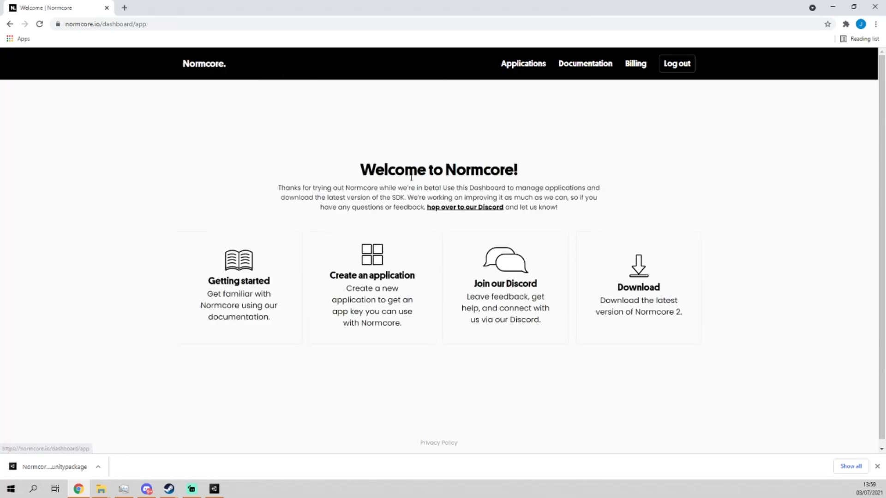
{"action": "mouse_move", "coordinate": [372, 305]}
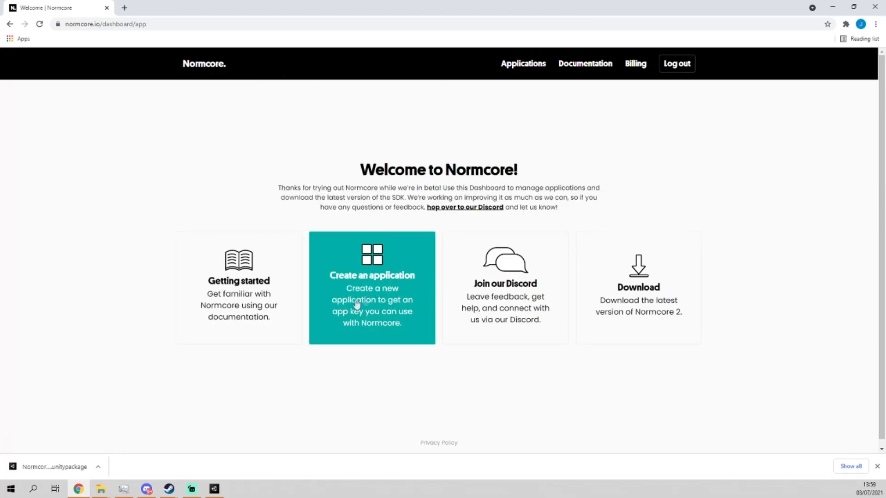
{"action": "mouse_move", "coordinate": [471, 8]}
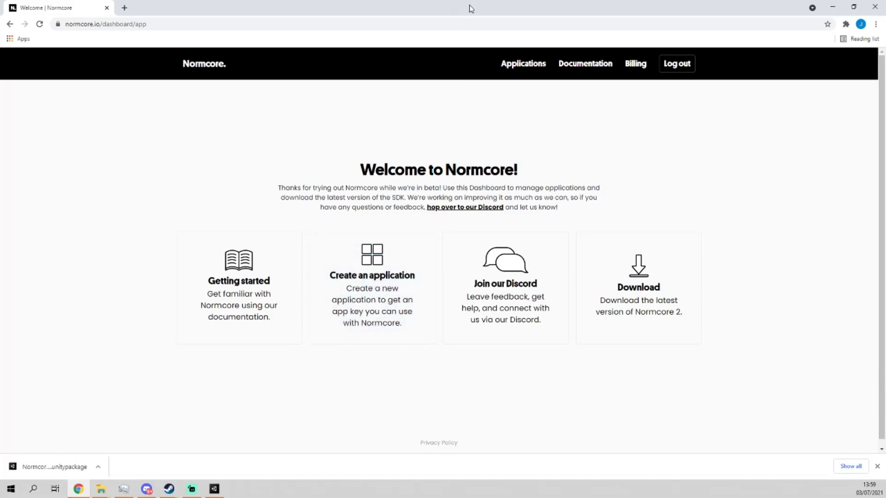
{"action": "mouse_move", "coordinate": [455, 14]}
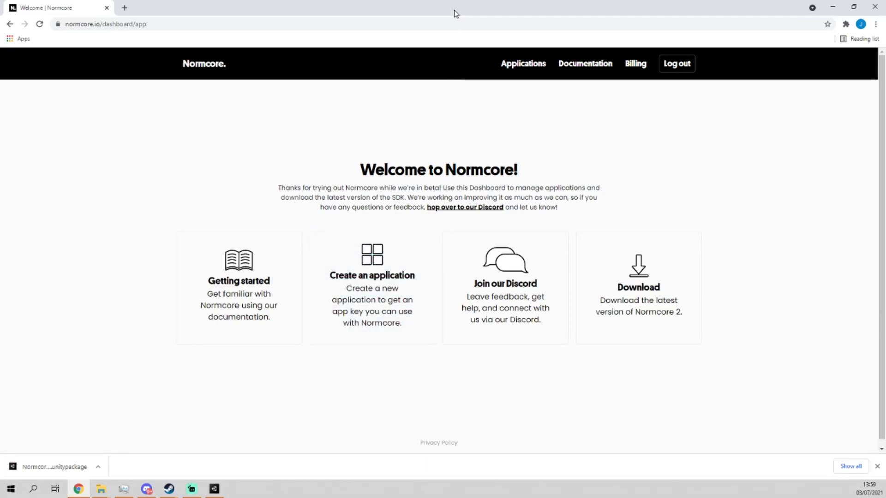
{"action": "left_click", "coordinate": [191, 493]}
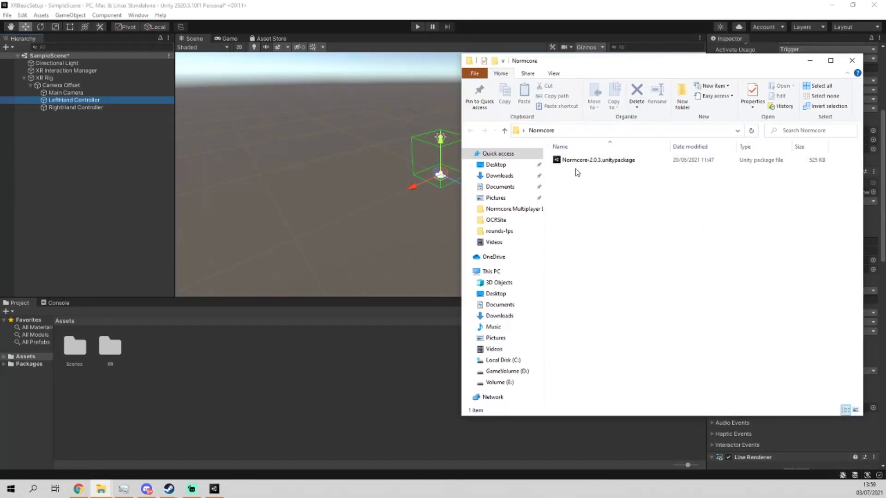
- Import the Normcore-2.0.3 package with its VR Player example and Internal folders into the project
{"action": "left_click", "coordinate": [597, 159]}
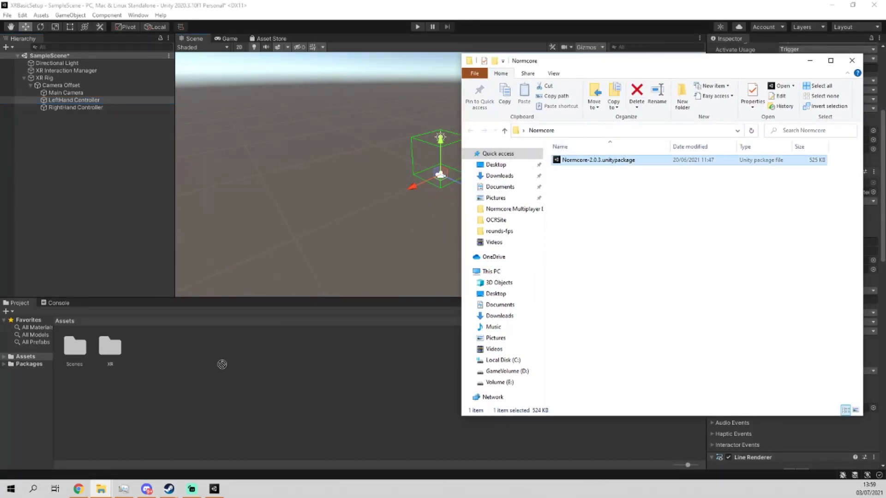
{"action": "double_click", "coordinate": [598, 159]}
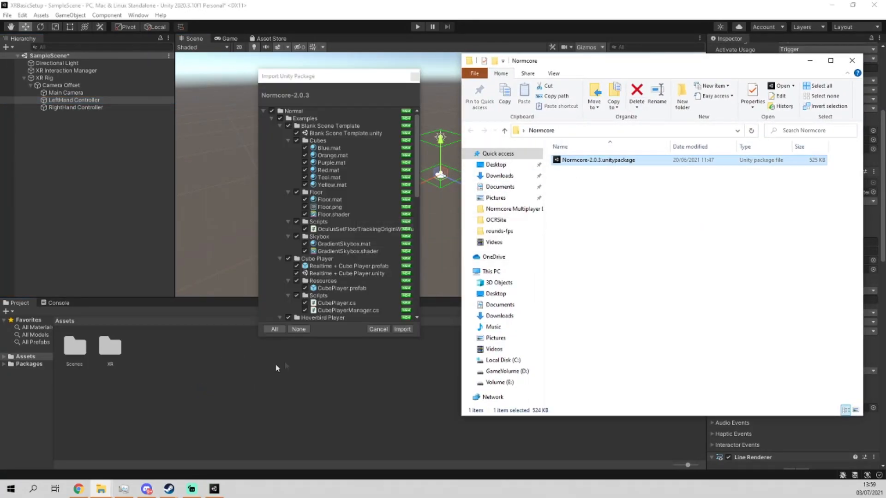
{"action": "mouse_move", "coordinate": [394, 229]}
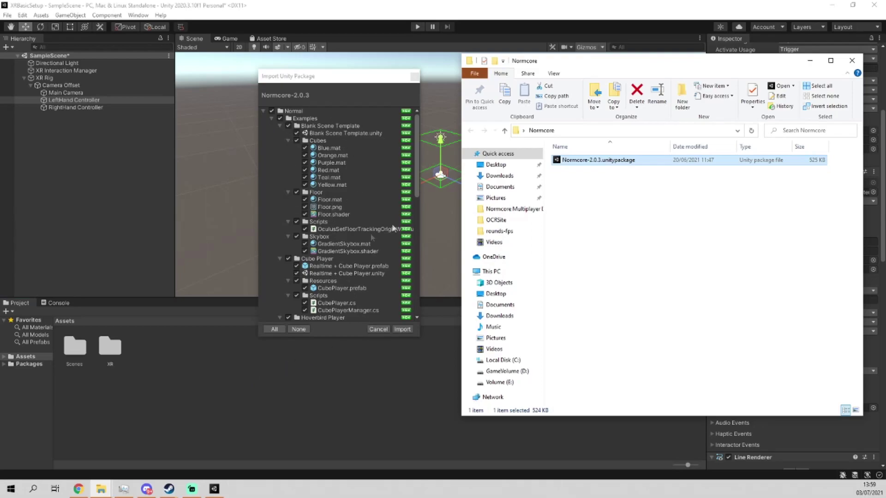
{"action": "scroll", "scroll_direction": "down", "scroll_amount": 3}
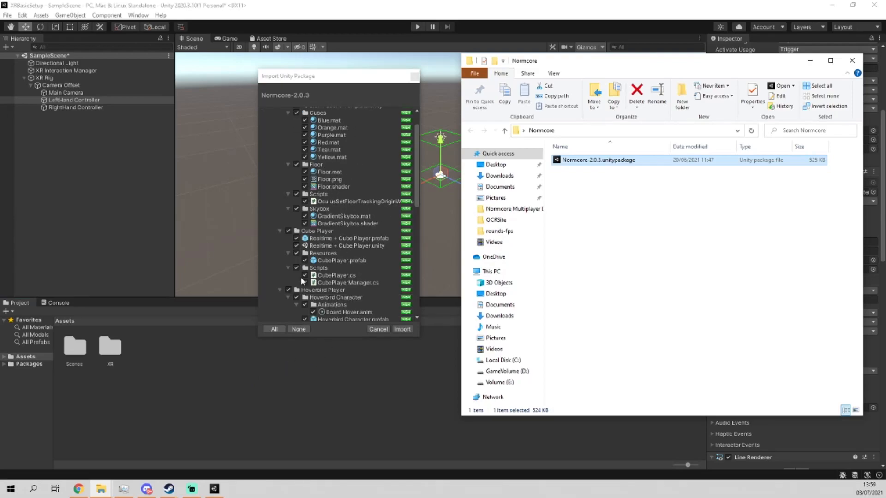
{"action": "scroll", "scroll_direction": "down", "scroll_amount": 3}
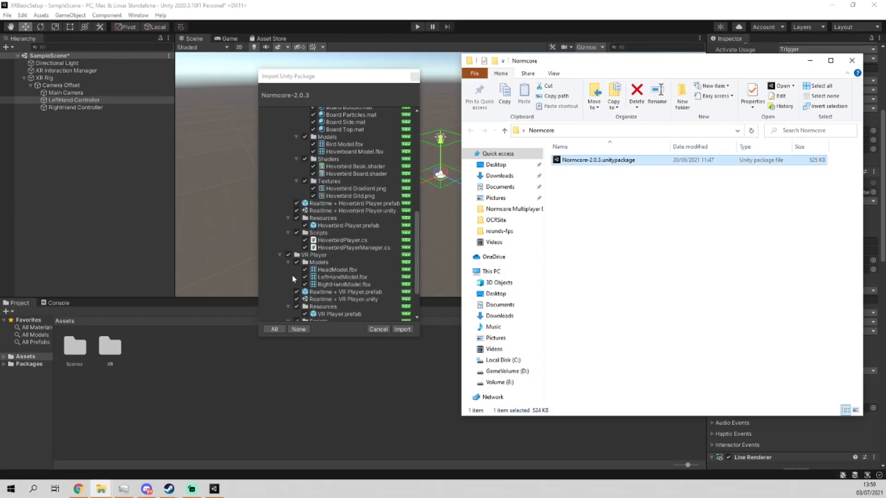
{"action": "scroll", "scroll_direction": "up", "scroll_amount": 3}
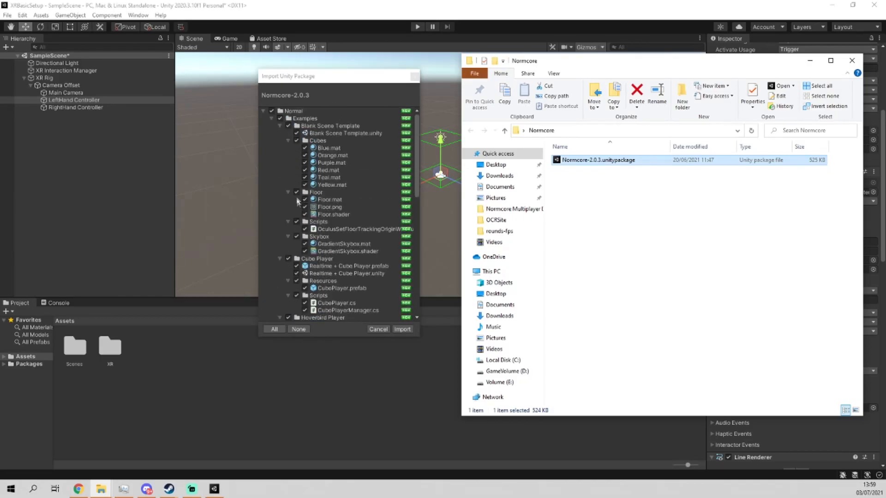
{"action": "scroll", "scroll_direction": "down", "scroll_amount": 3}
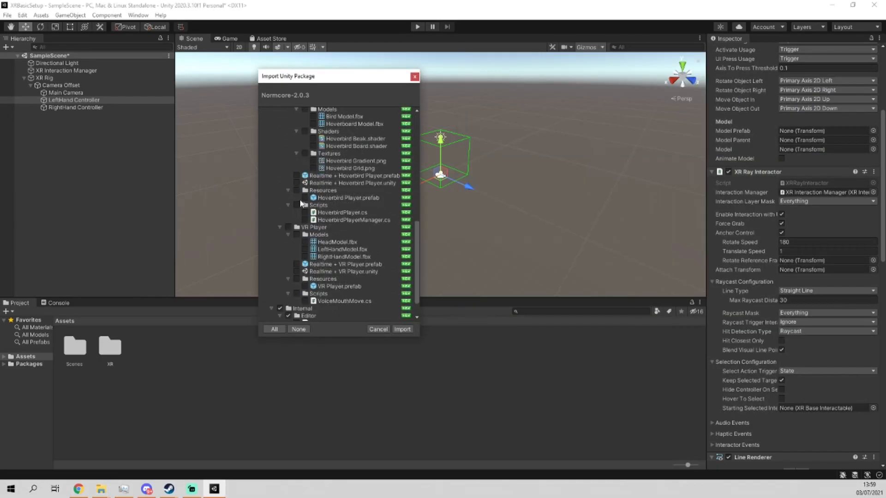
{"action": "scroll", "scroll_direction": "down", "scroll_amount": 3}
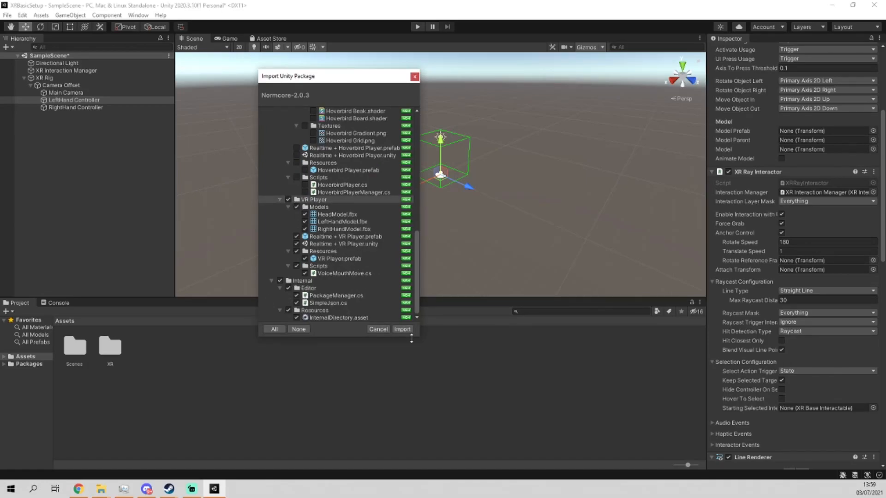
{"action": "left_click", "coordinate": [402, 328]}
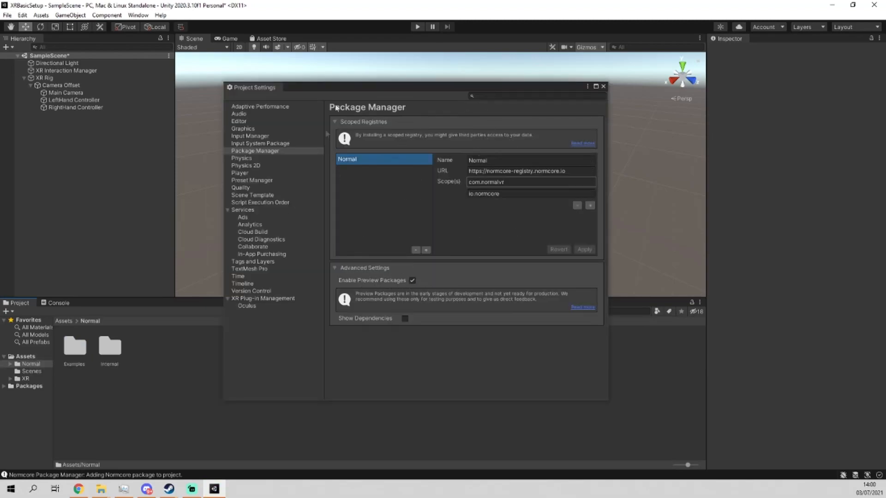
- Place the Realtime + VR Player prefab from Assets > Normal > Examples > VR Player into the SampleScene hierarchy
{"action": "left_click", "coordinate": [603, 87]}
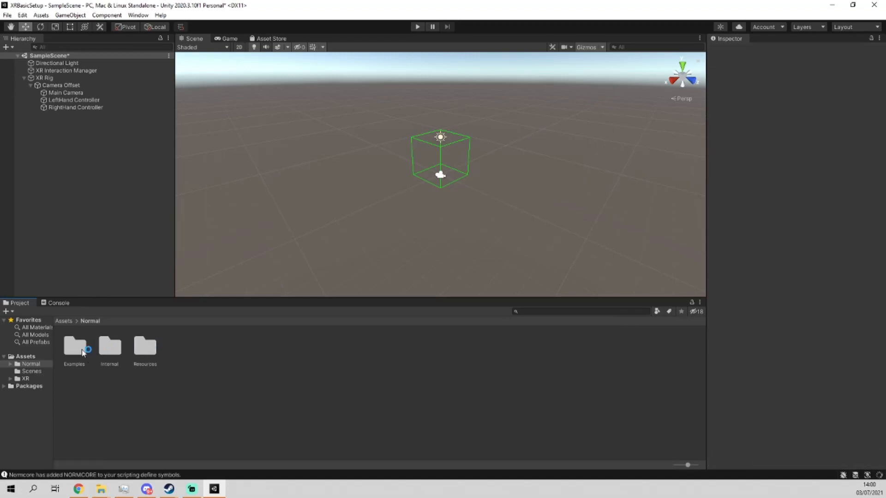
{"action": "double_click", "coordinate": [73, 346]}
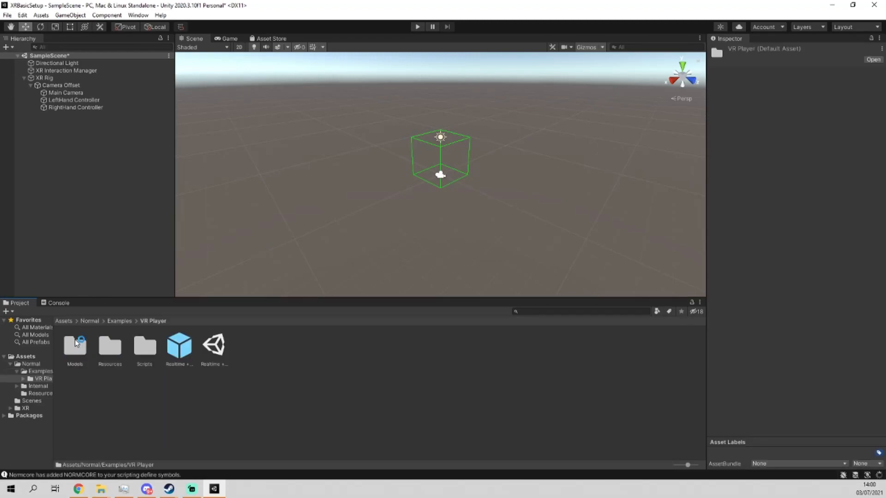
{"action": "left_click", "coordinate": [179, 345]}
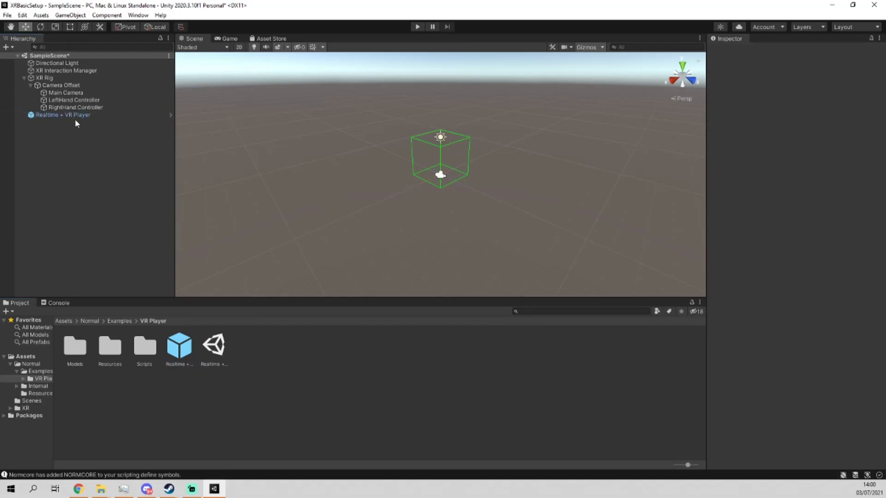
- Assign XR Rig, Main Camera and the LeftHand/RightHand controllers as the avatar's root, head and hands
{"action": "left_click", "coordinate": [62, 114]}
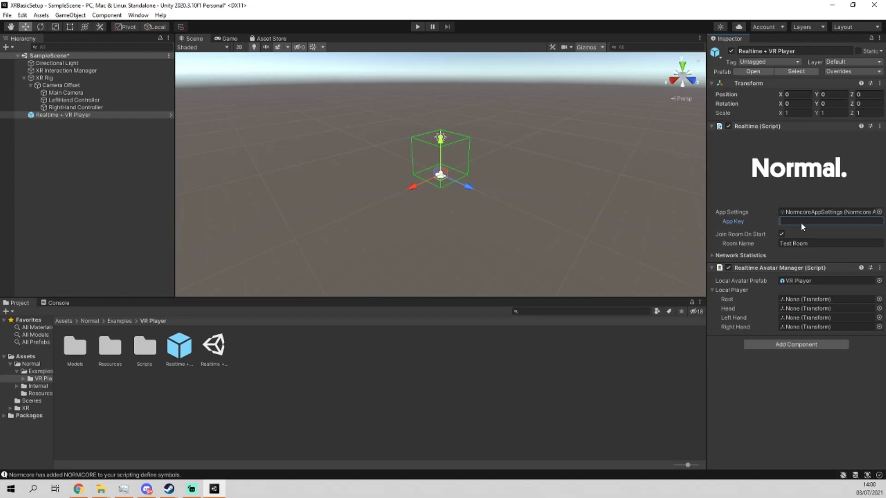
{"action": "mouse_move", "coordinate": [849, 210]}
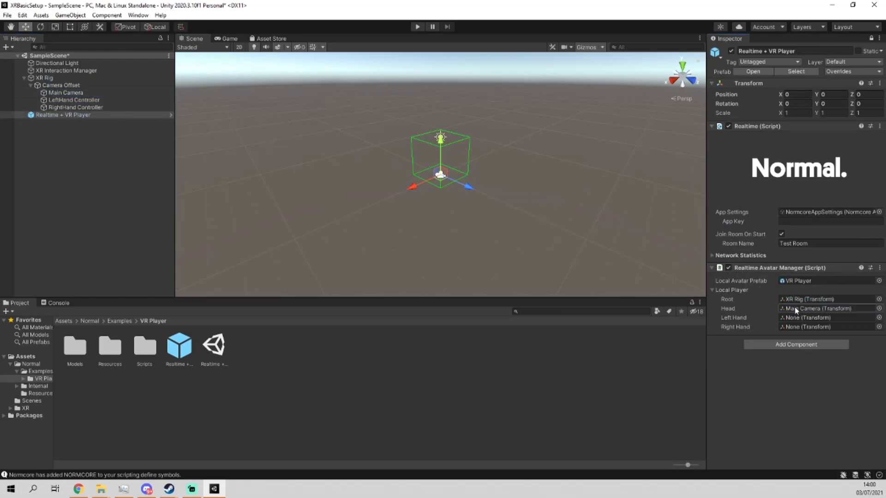
{"action": "left_click", "coordinate": [825, 318]}
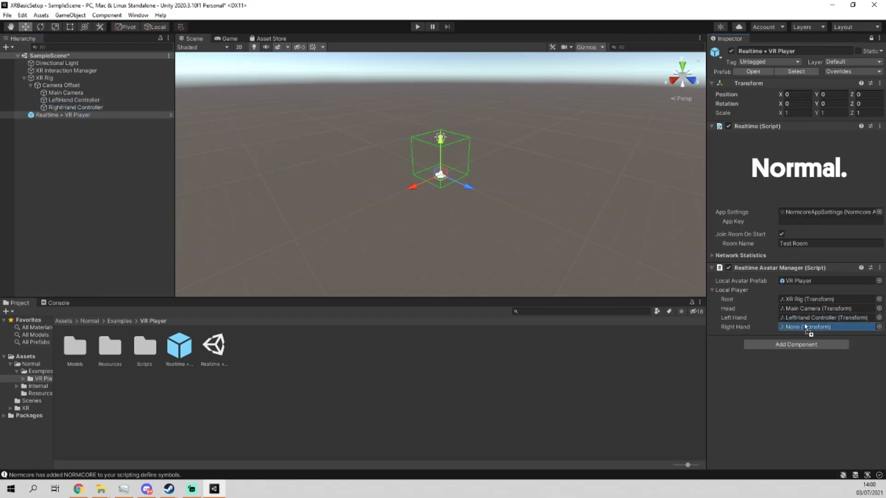
{"action": "left_click", "coordinate": [828, 326]}
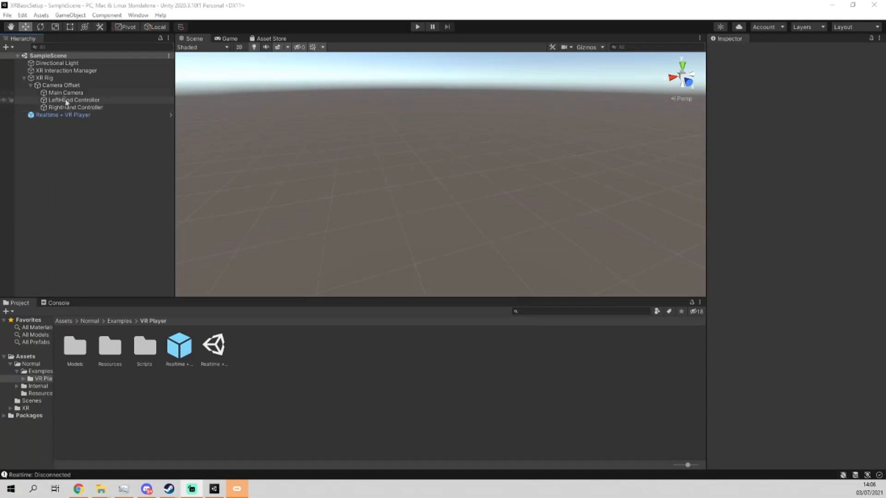
- Set the Player's Android Minimum API Level to Android 8.0 'Oreo' (API level 26)
{"action": "left_click", "coordinate": [22, 16]}
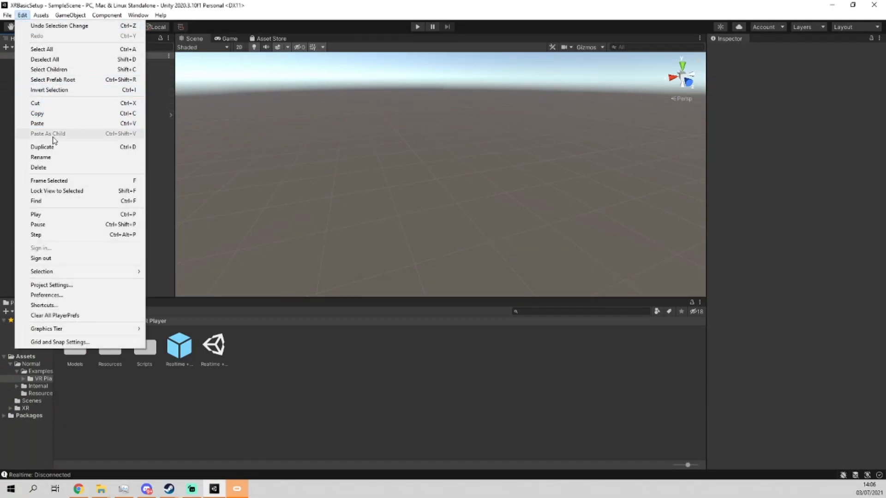
{"action": "left_click", "coordinate": [51, 285]}
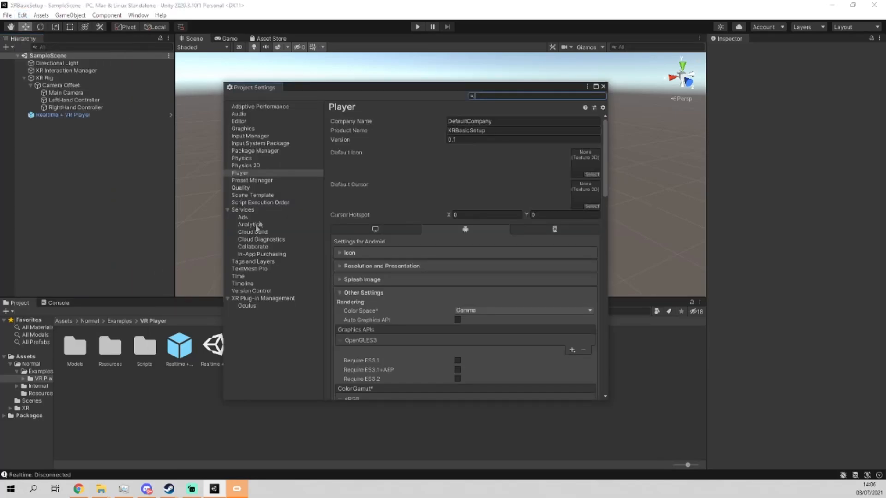
{"action": "scroll", "scroll_direction": "down", "scroll_amount": 3}
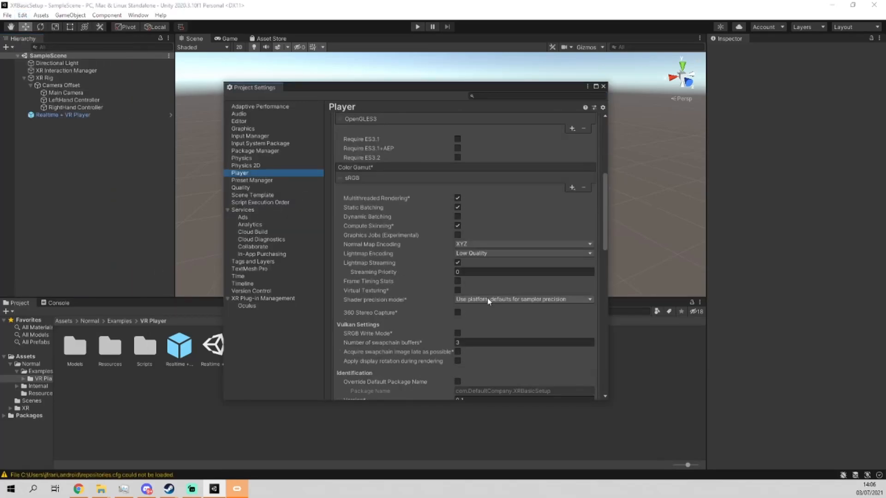
{"action": "scroll", "scroll_direction": "down", "scroll_amount": 3}
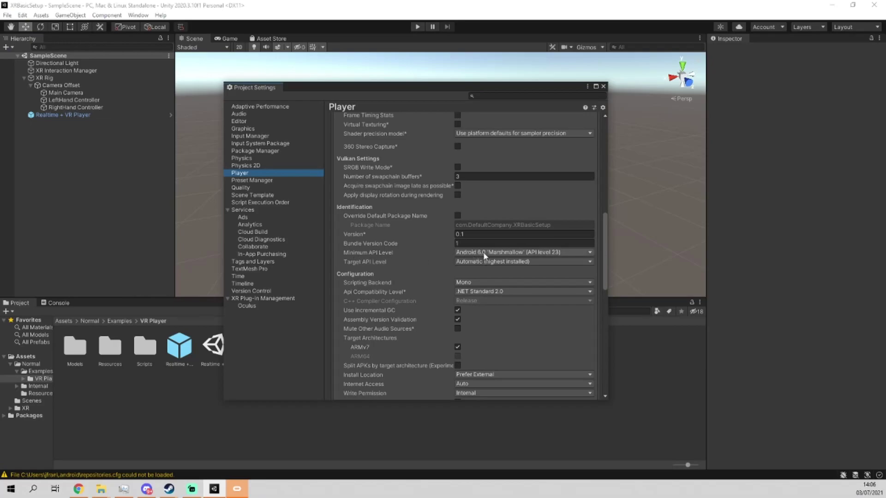
{"action": "left_click", "coordinate": [522, 253]}
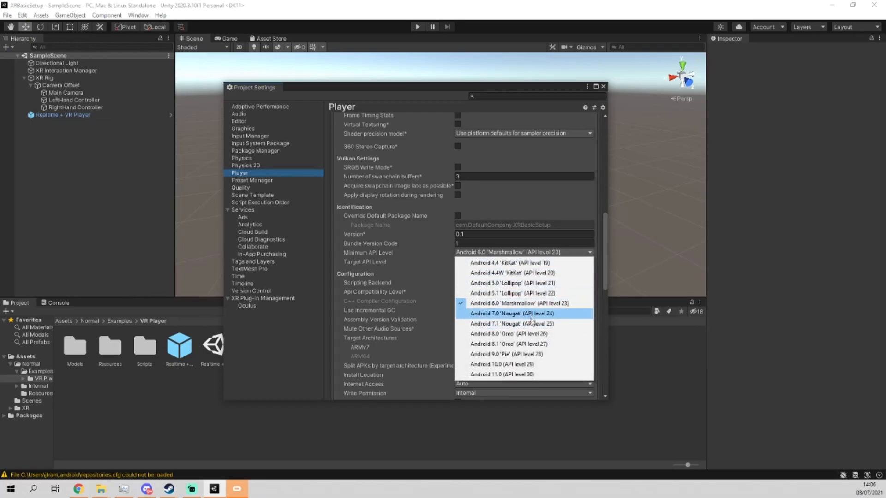
{"action": "left_click", "coordinate": [510, 343]}
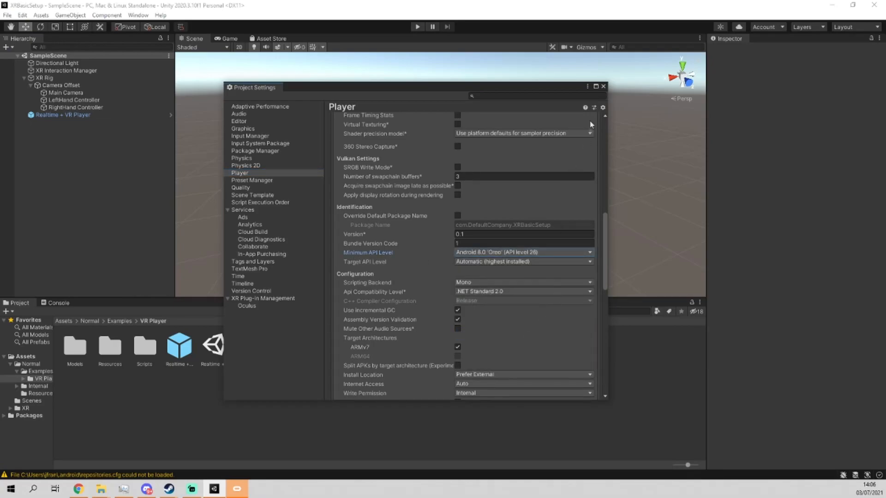
{"action": "left_click", "coordinate": [6, 16]}
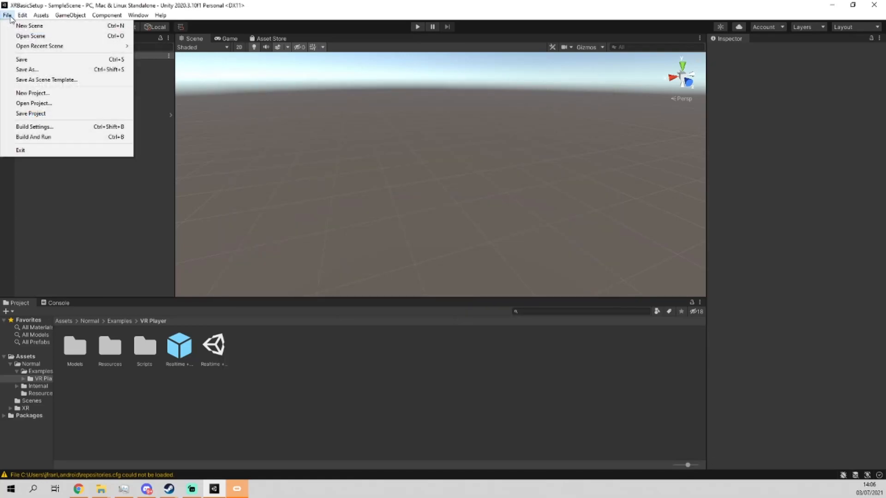
- Switch the project's build platform to Android in Build Settings
{"action": "left_click", "coordinate": [34, 126]}
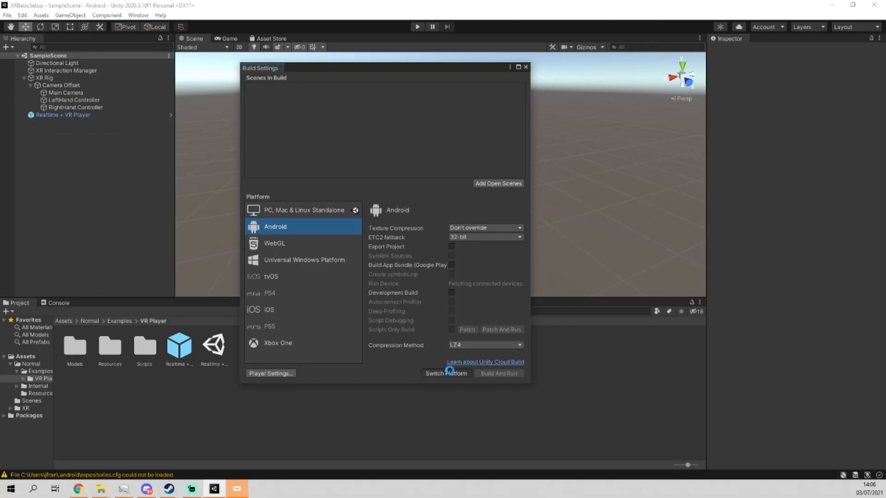
{"action": "mouse_move", "coordinate": [463, 361]}
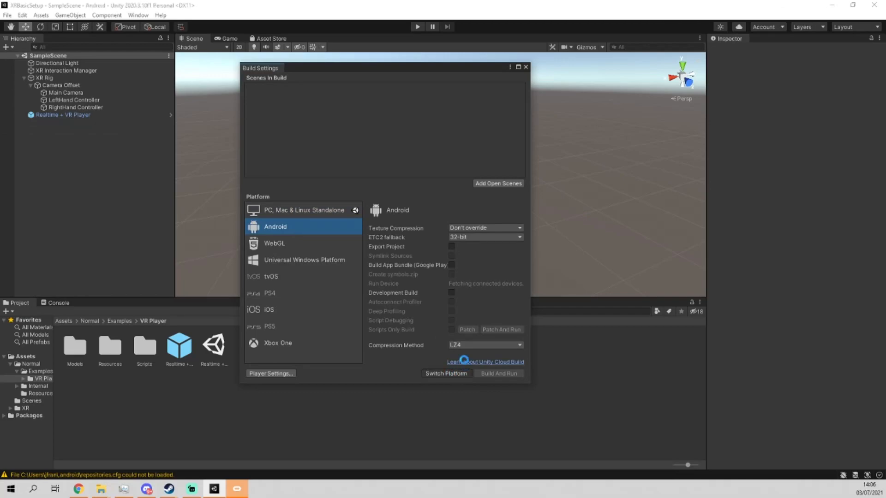
{"action": "left_click", "coordinate": [445, 373]}
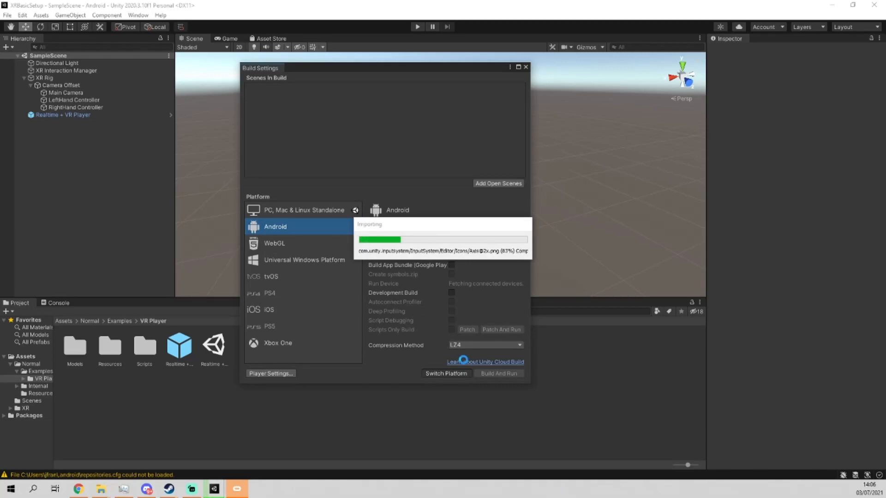
{"action": "left_click", "coordinate": [525, 67]}
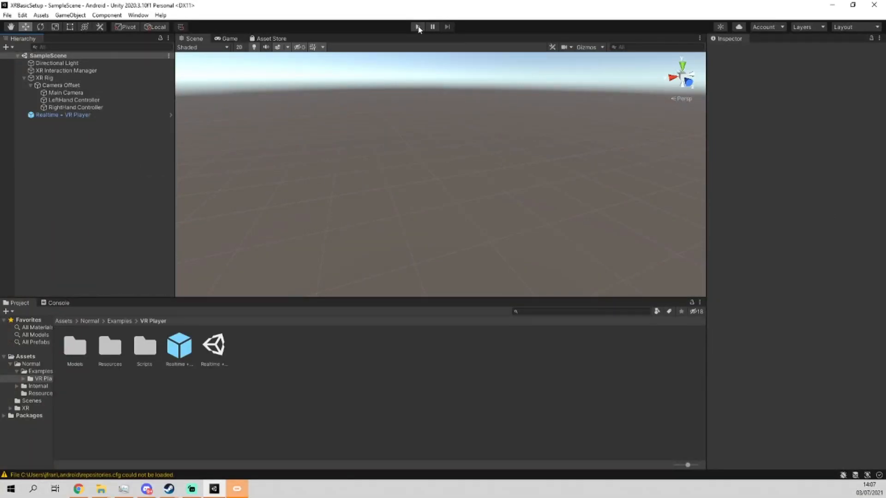
{"action": "mouse_move", "coordinate": [417, 26]}
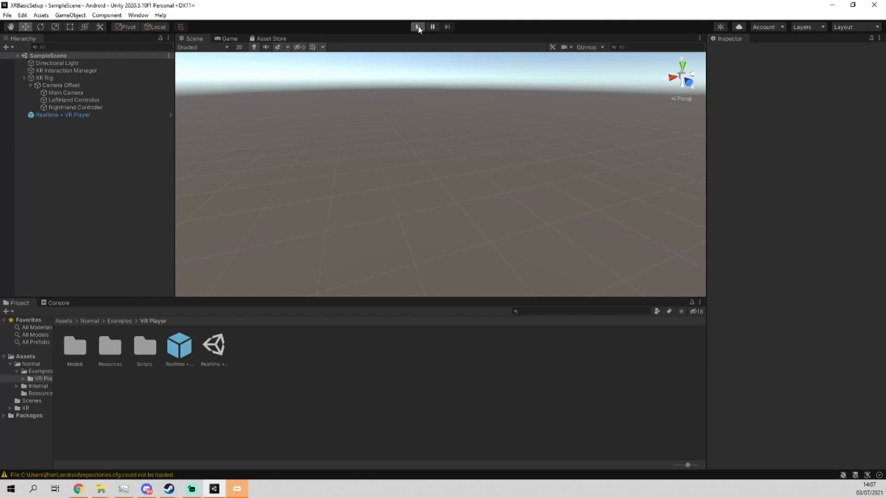
- Enter Play mode and view the spawned VR Player (Clone) avatars in the Scene view
{"action": "left_click", "coordinate": [417, 27]}
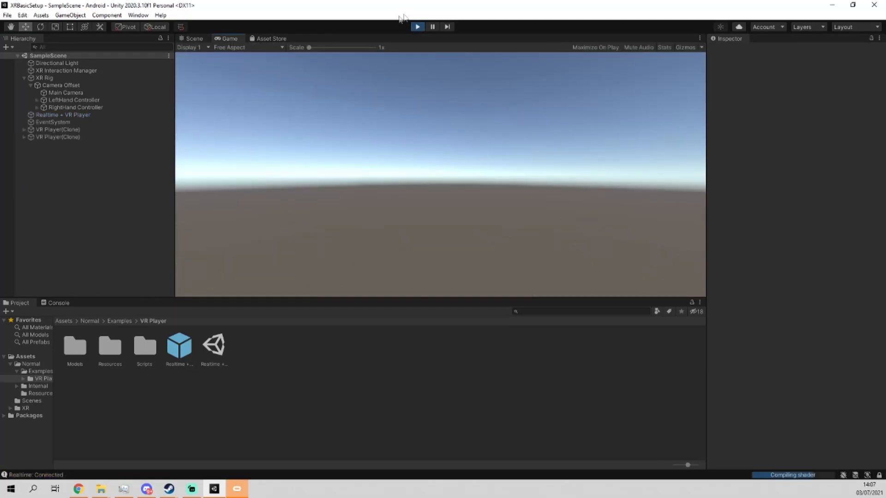
{"action": "left_click", "coordinate": [193, 39]}
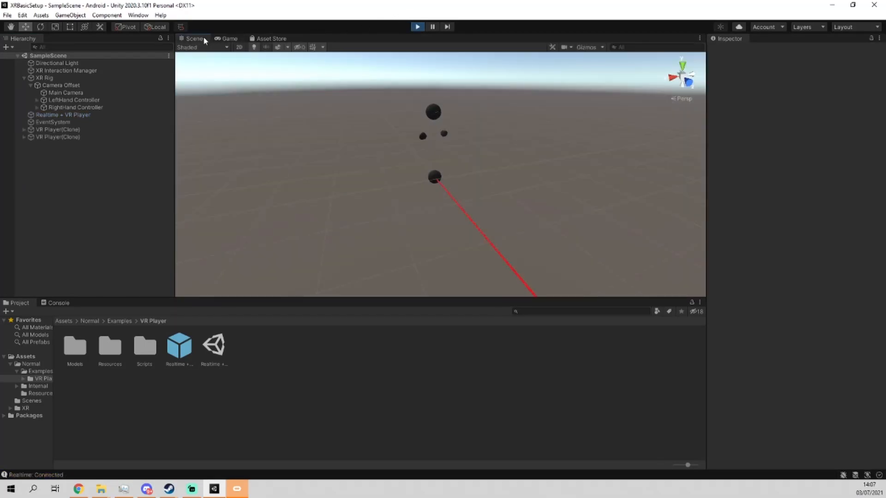